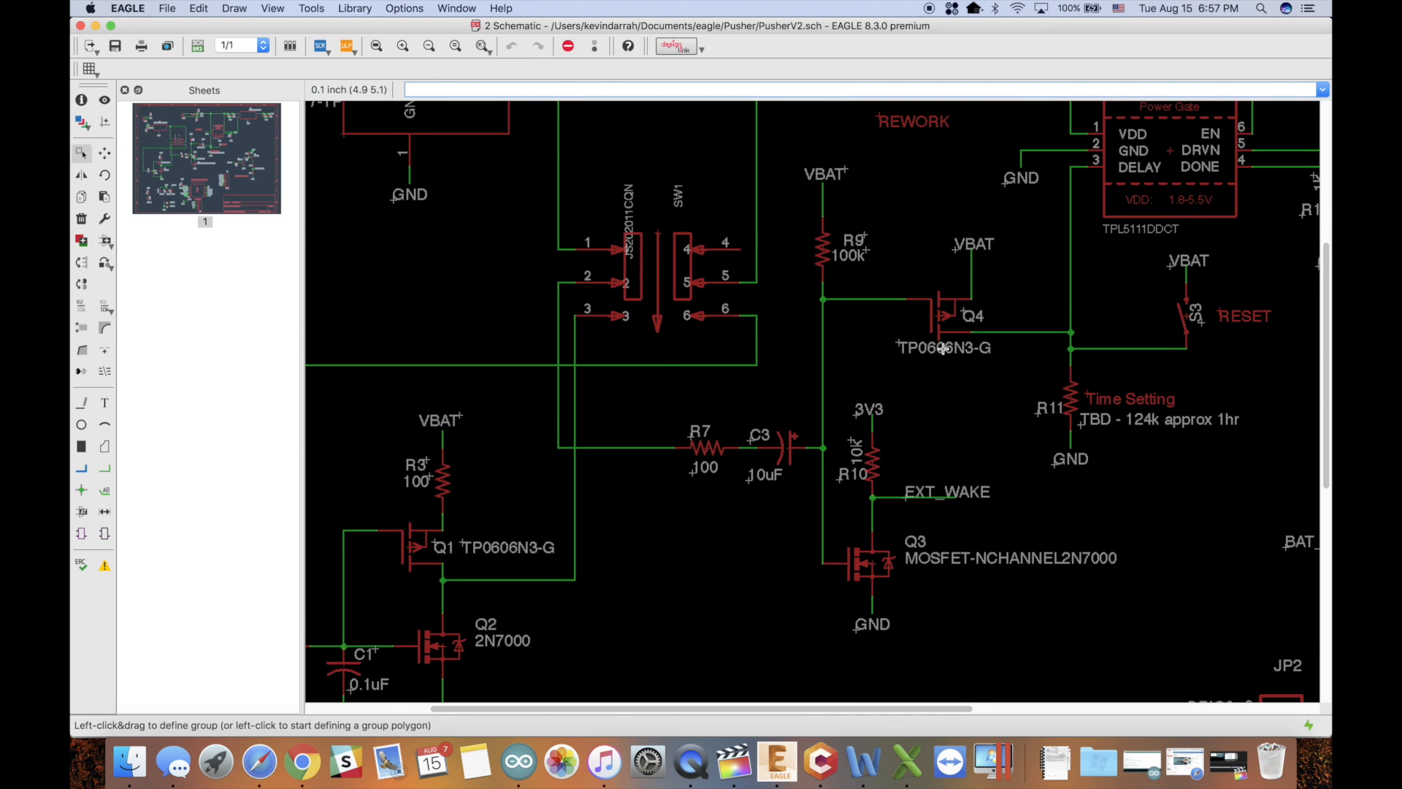
mouse_move(893, 302)
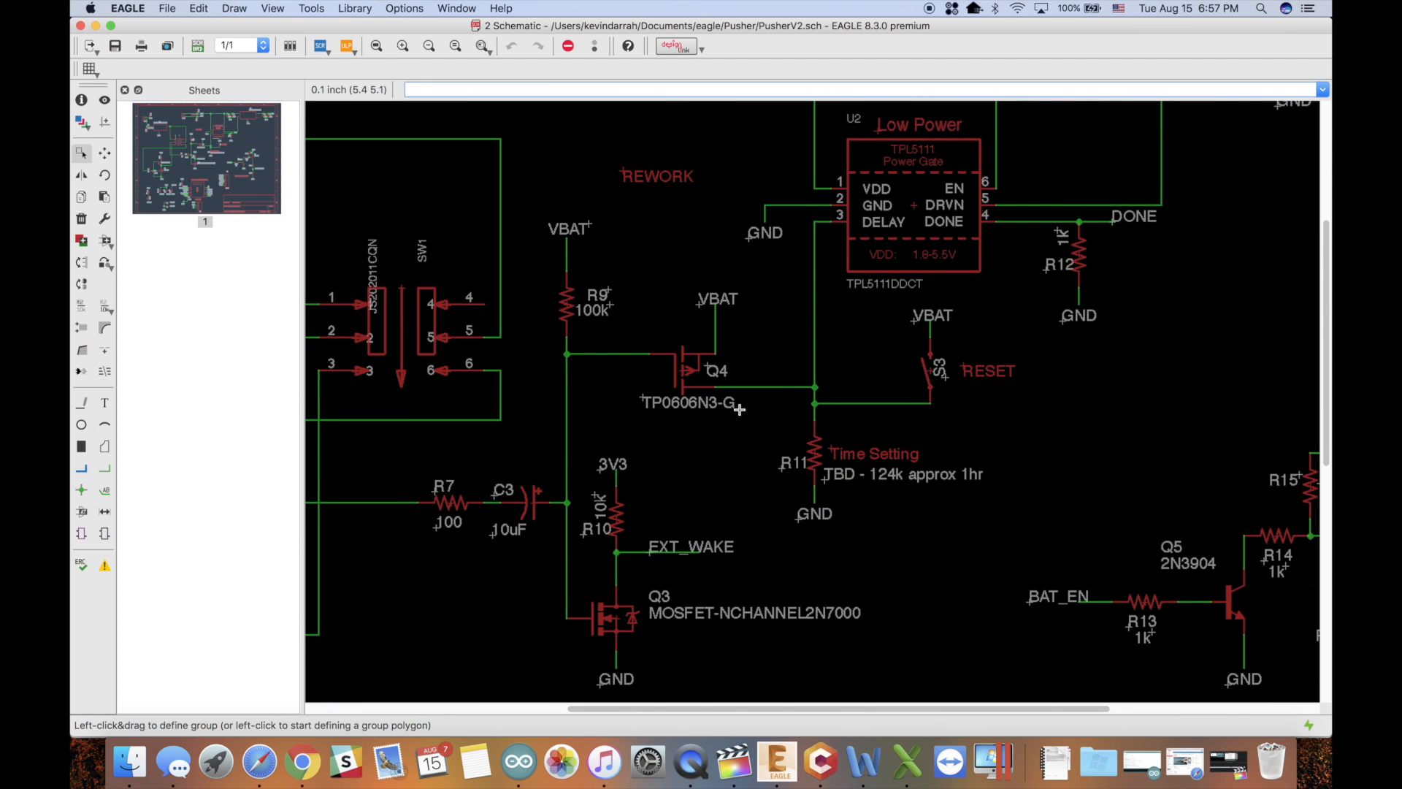
mouse_move(649, 369)
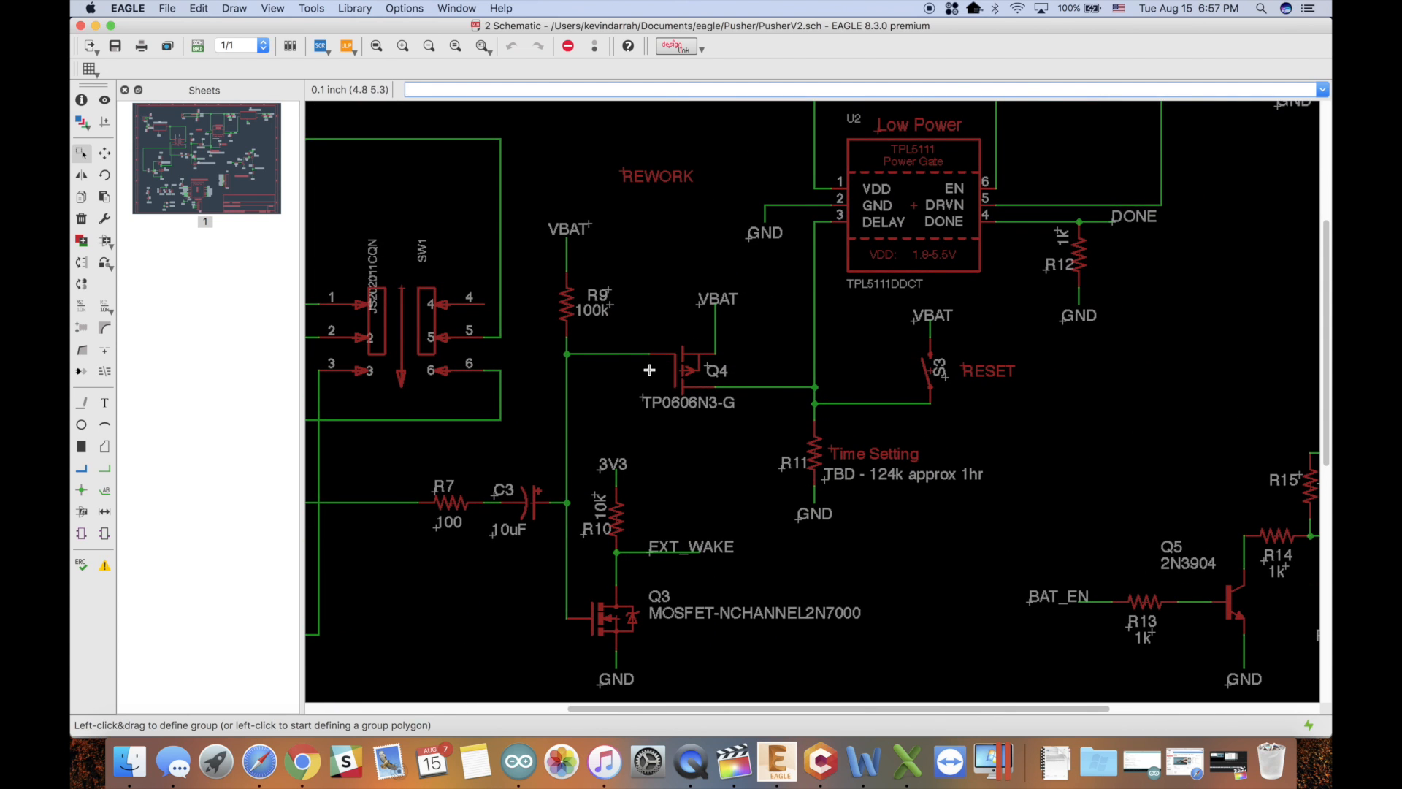
mouse_move(733, 374)
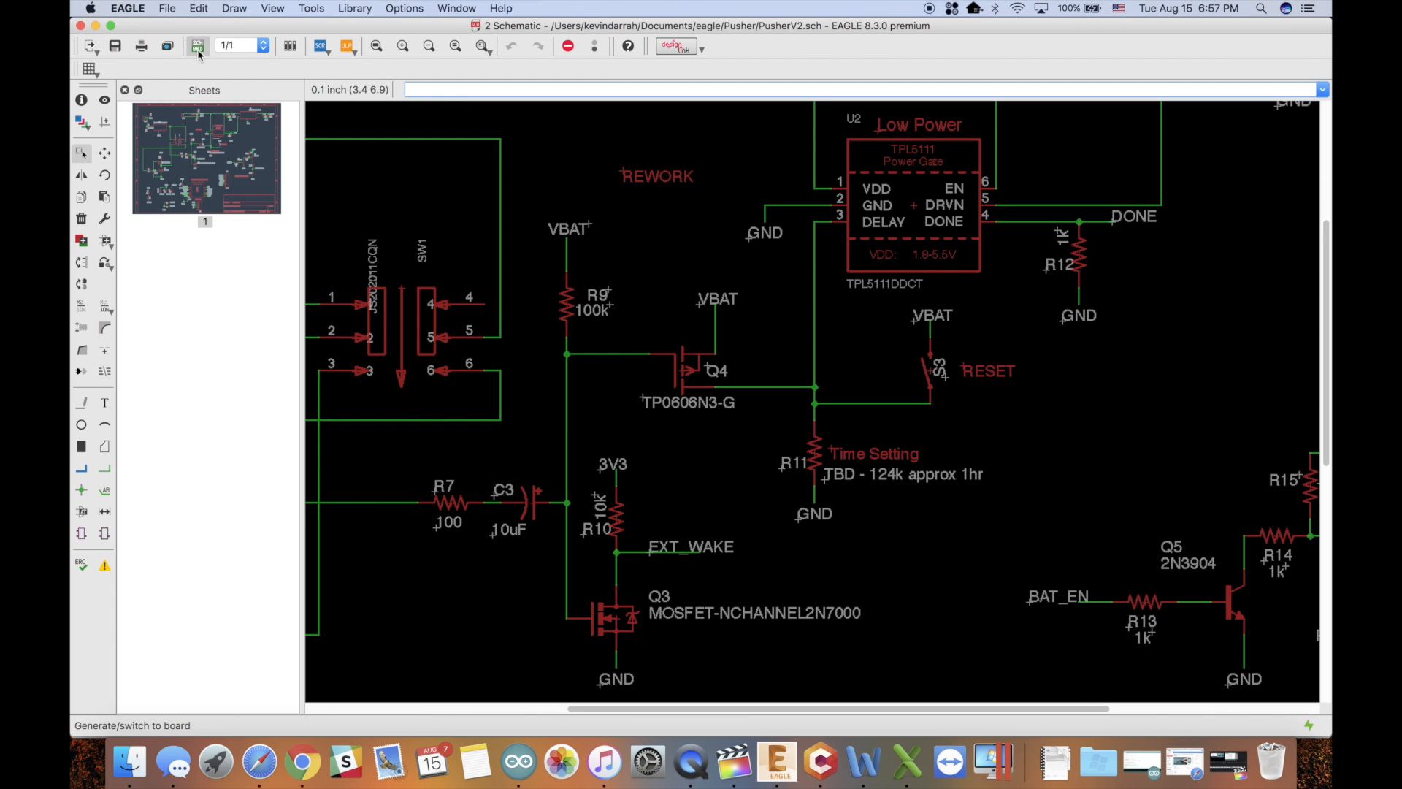
- Switch to the Pusher V2 board layout and zoom in on the Q4–Q6 transistor footprints
click(198, 45)
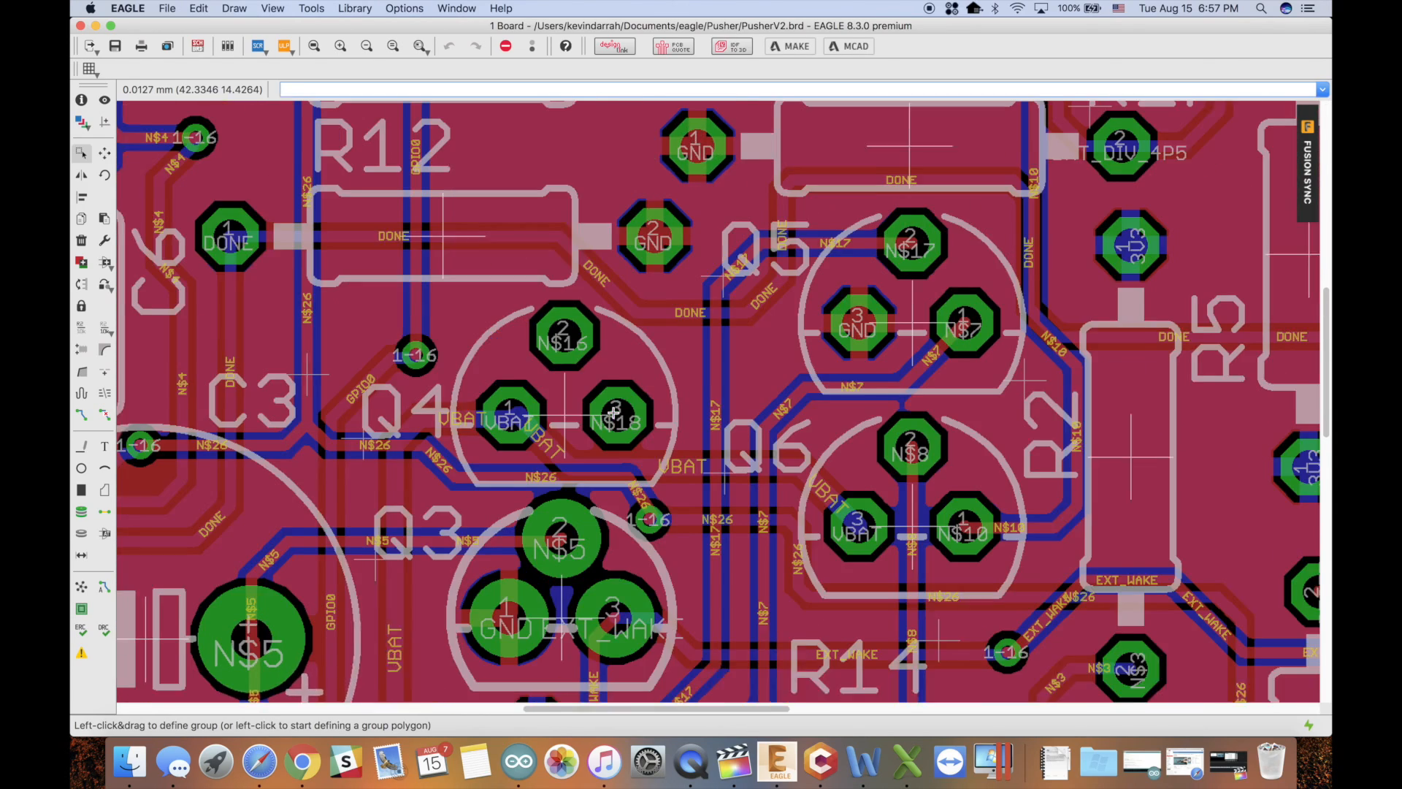
scroll(down, 3)
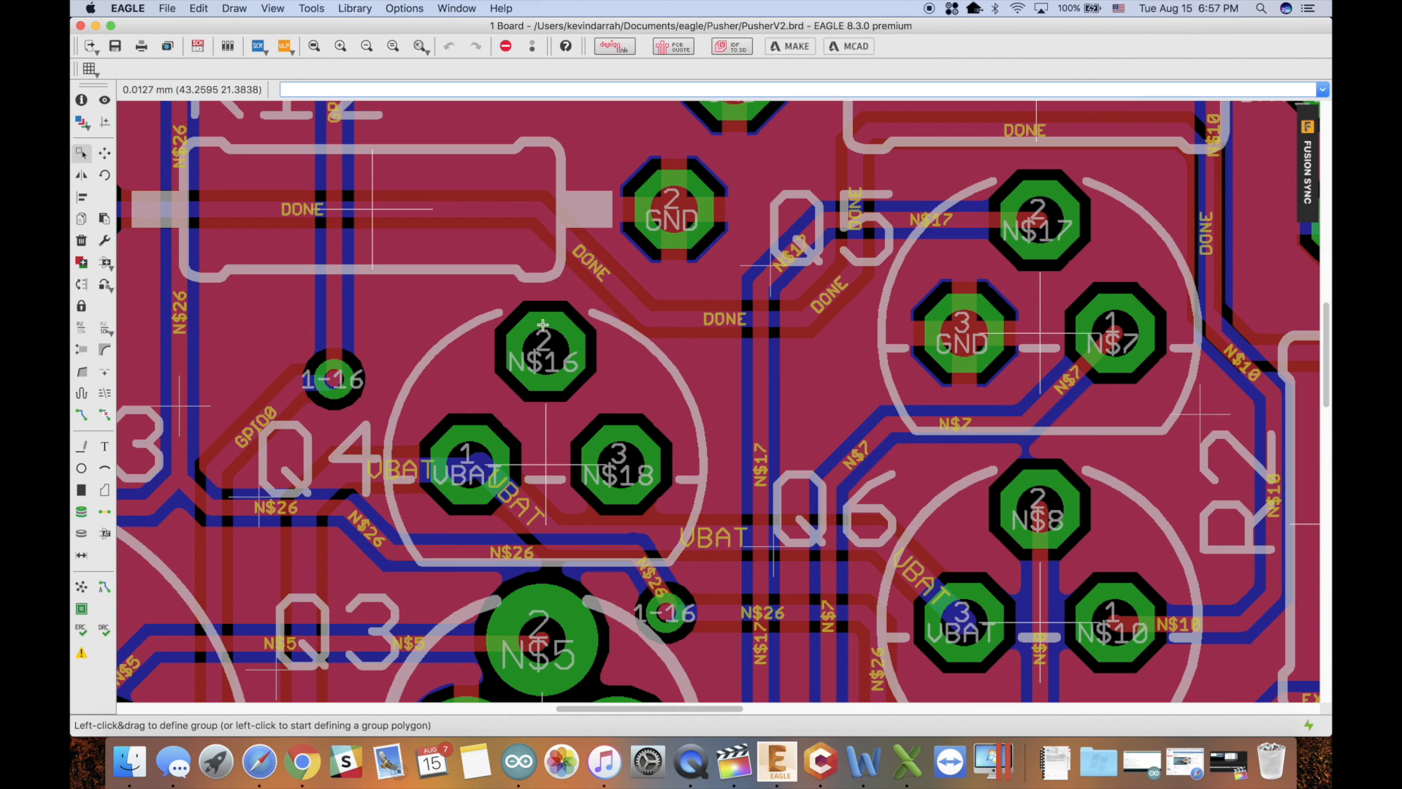
mouse_move(499, 363)
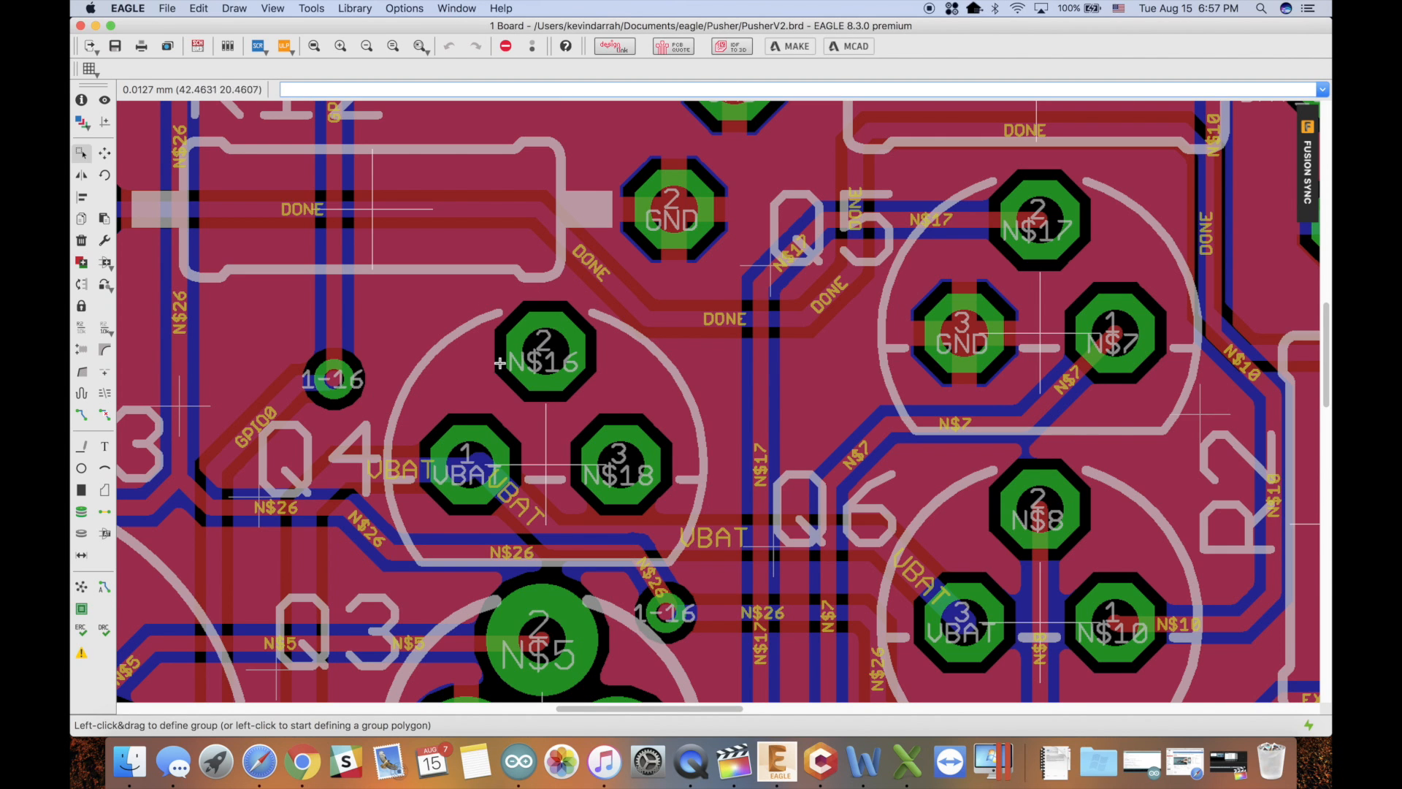
mouse_move(490, 403)
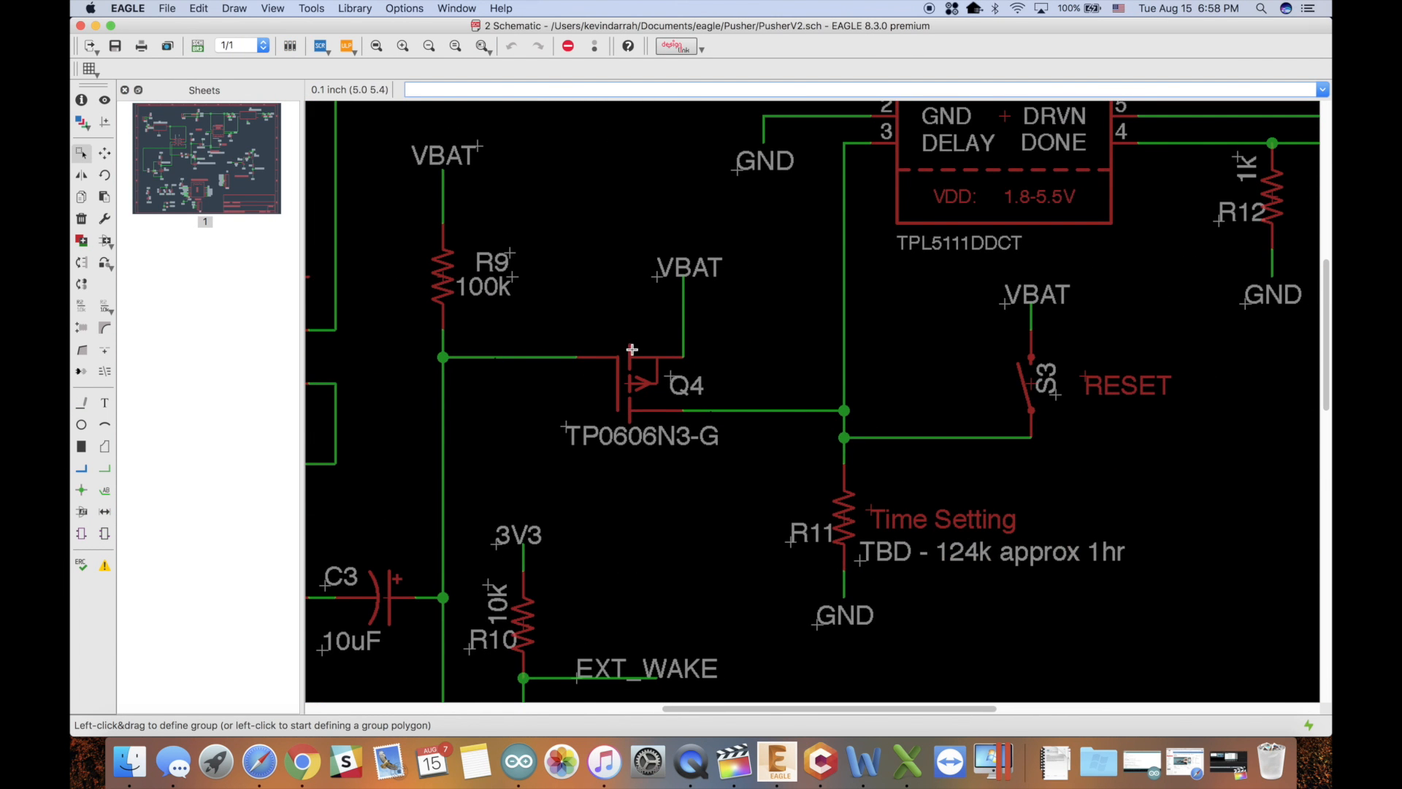
mouse_move(439, 262)
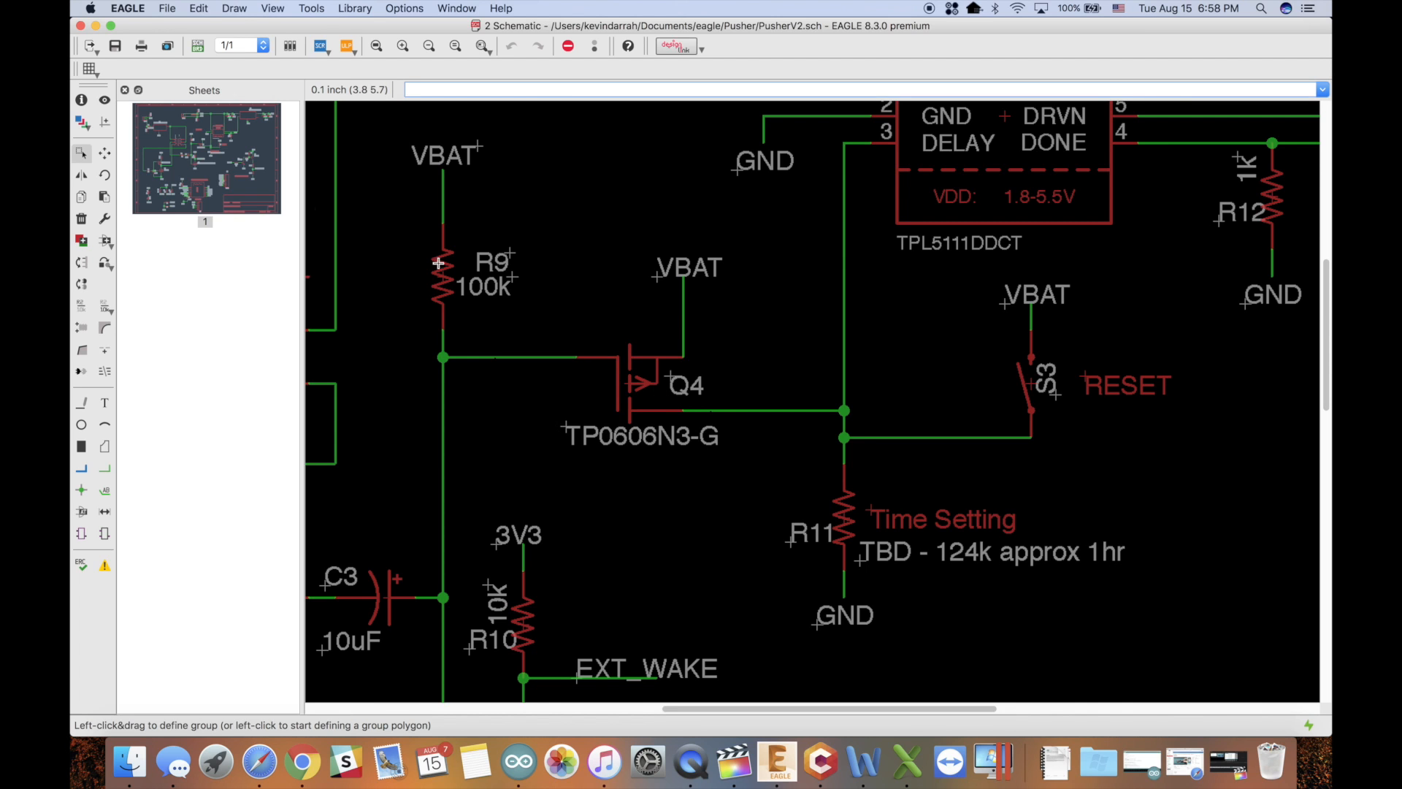
mouse_move(198, 46)
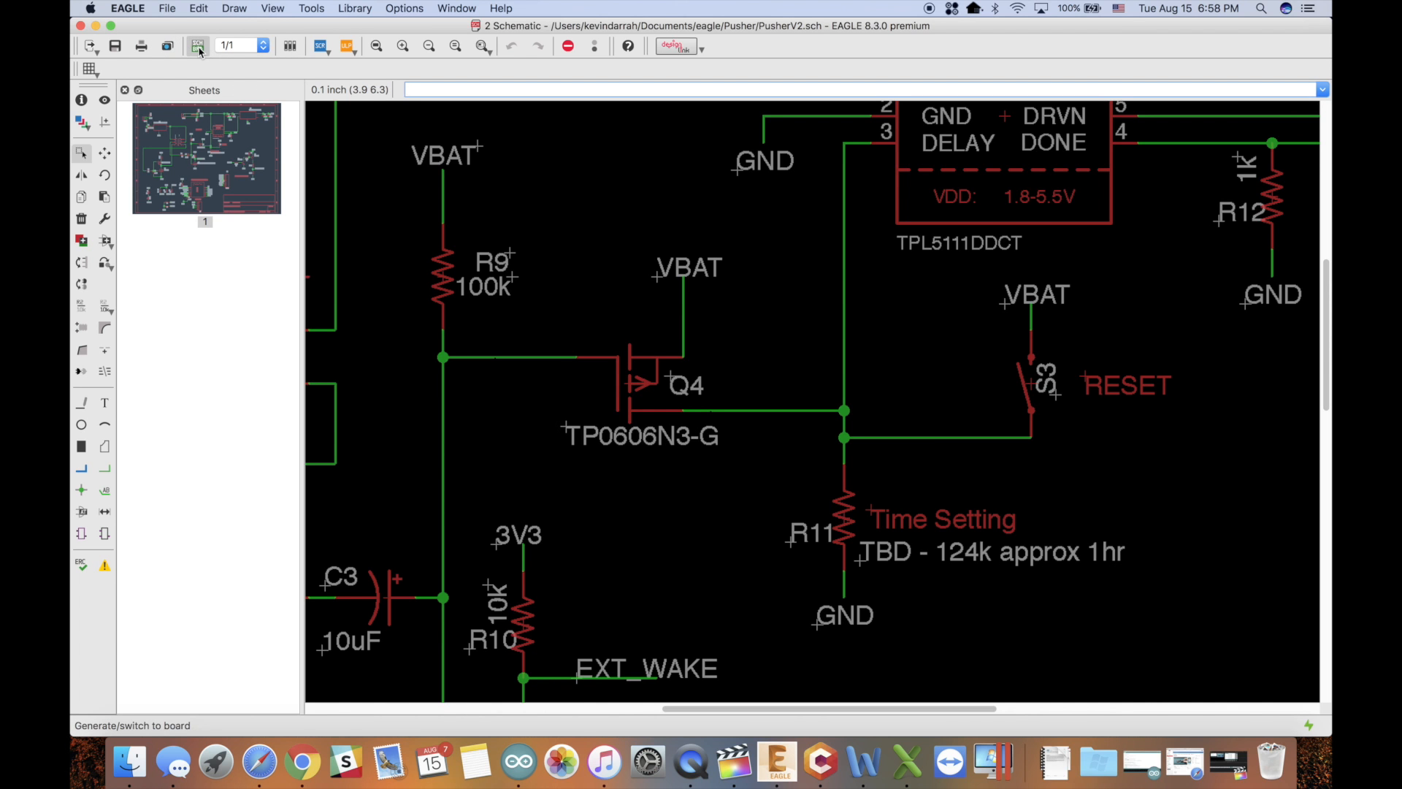
- Switch back to the board layout to re-inspect Q4's pads
click(197, 45)
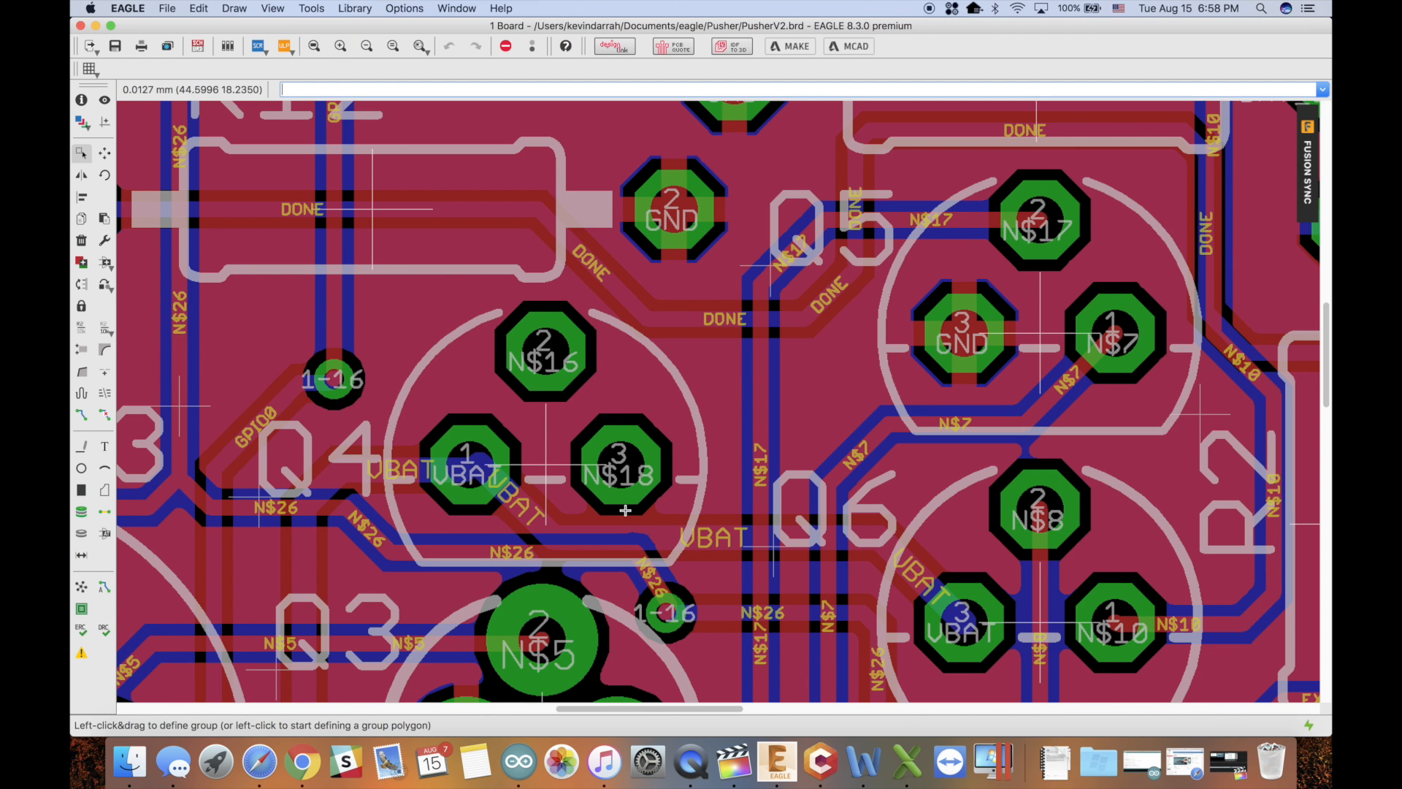
mouse_move(232, 99)
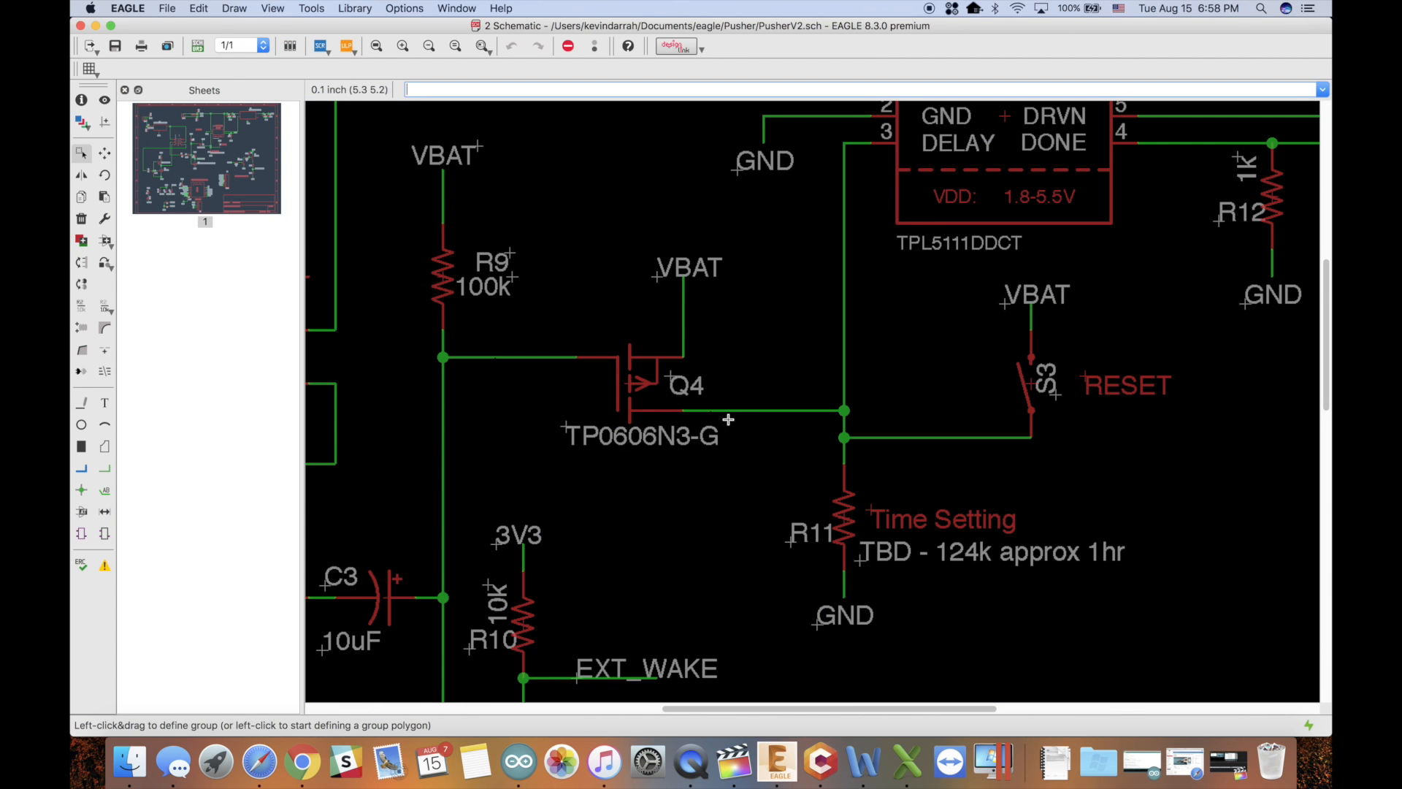
mouse_move(196, 45)
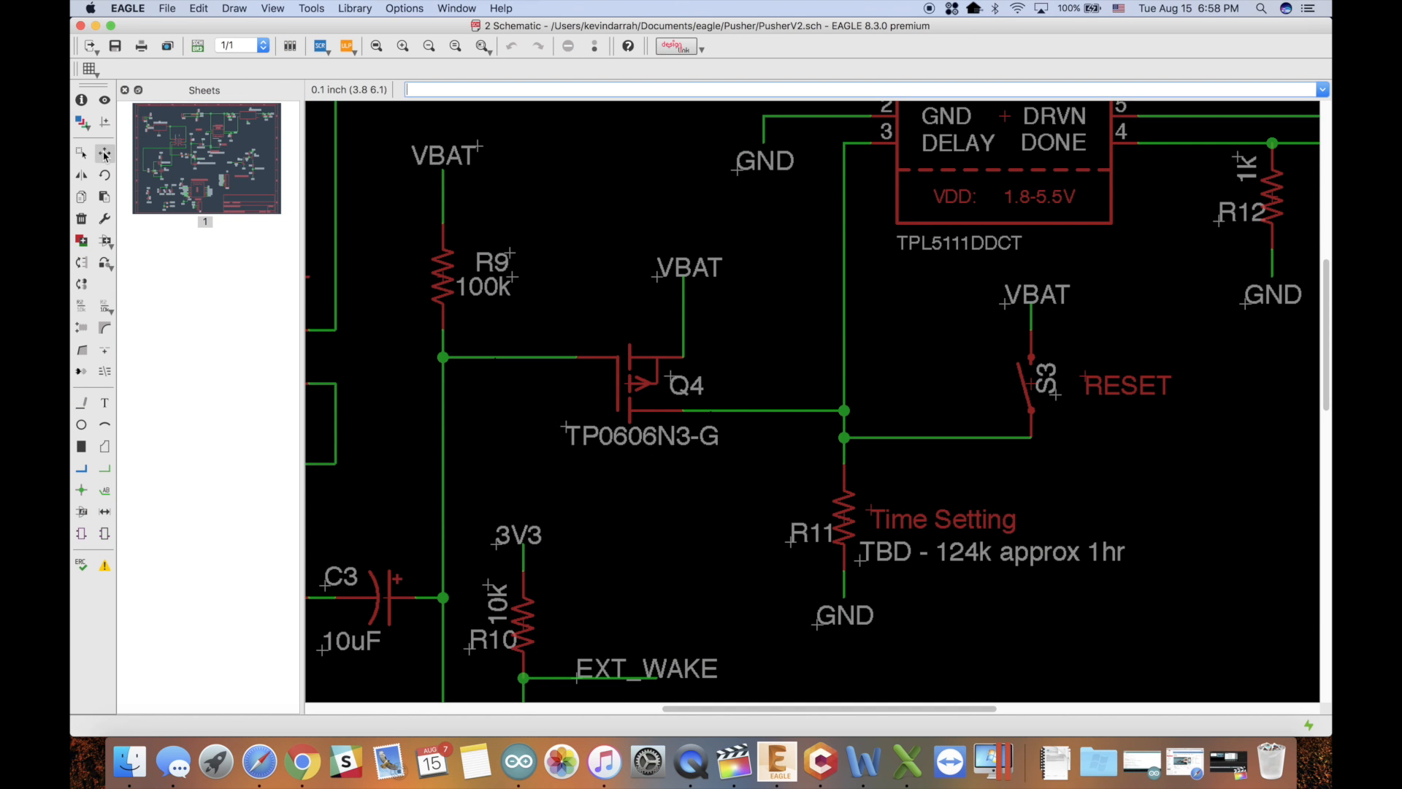
- Move-test transistor Q3 to see whether its wires follow, then zoom in on Q4
click(104, 153)
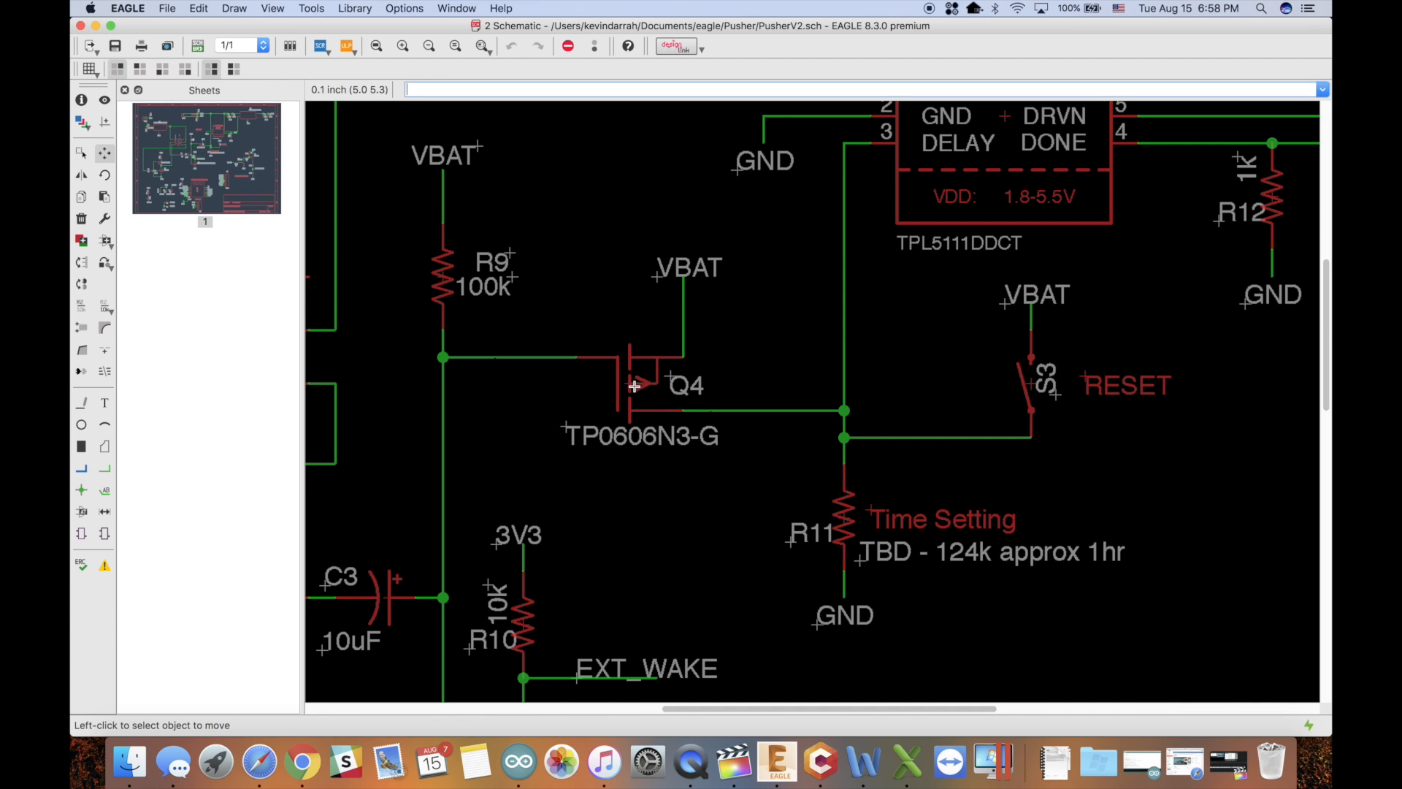
click(634, 385)
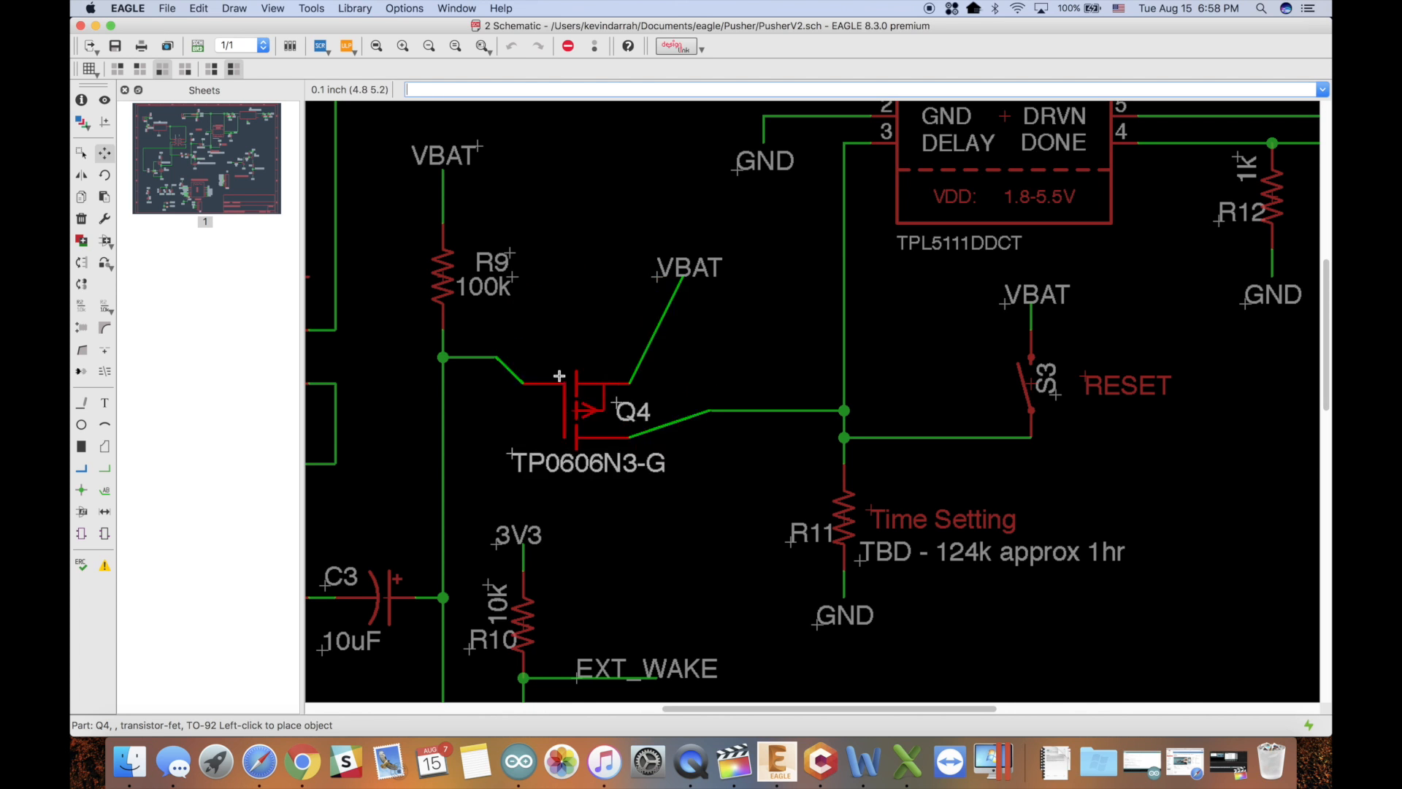
mouse_move(597, 358)
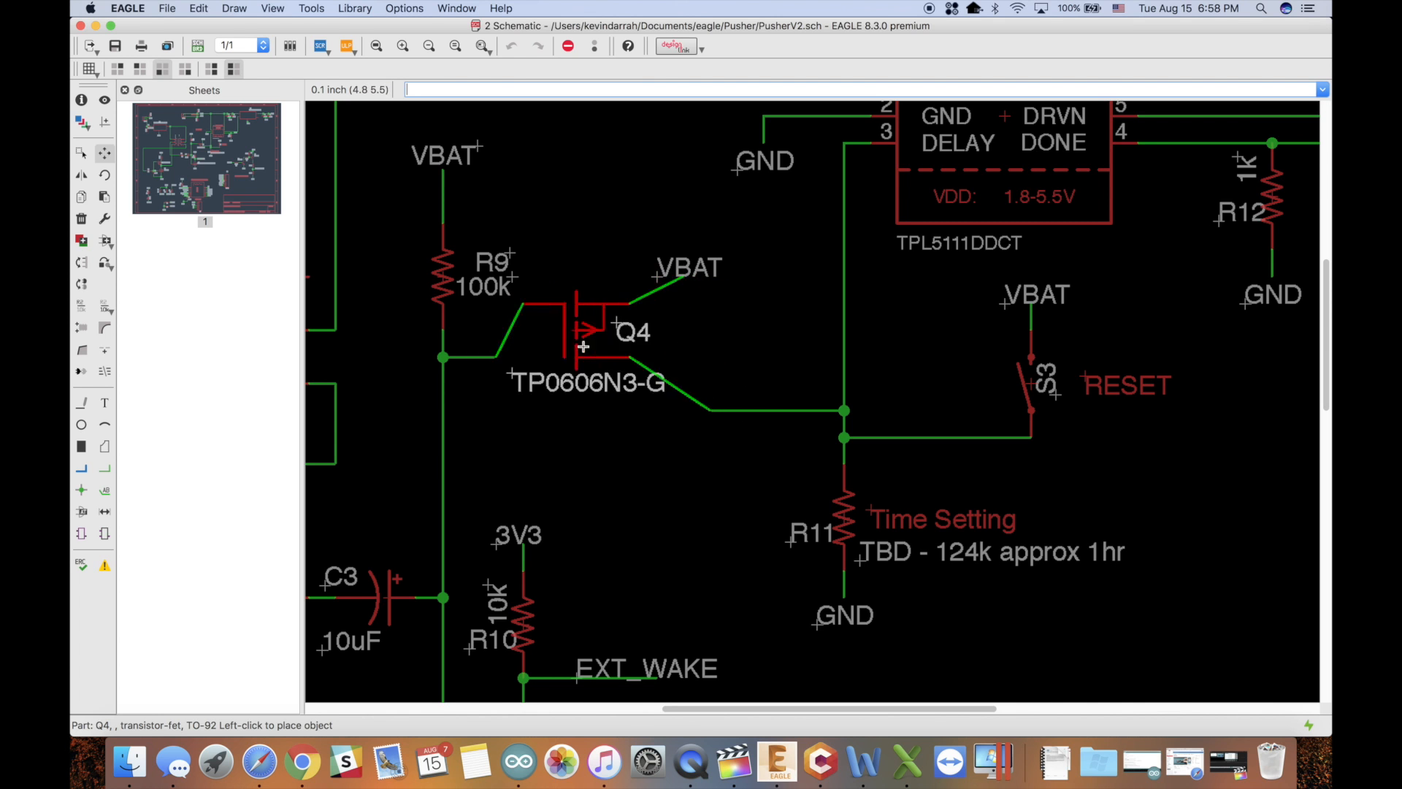
mouse_move(595, 385)
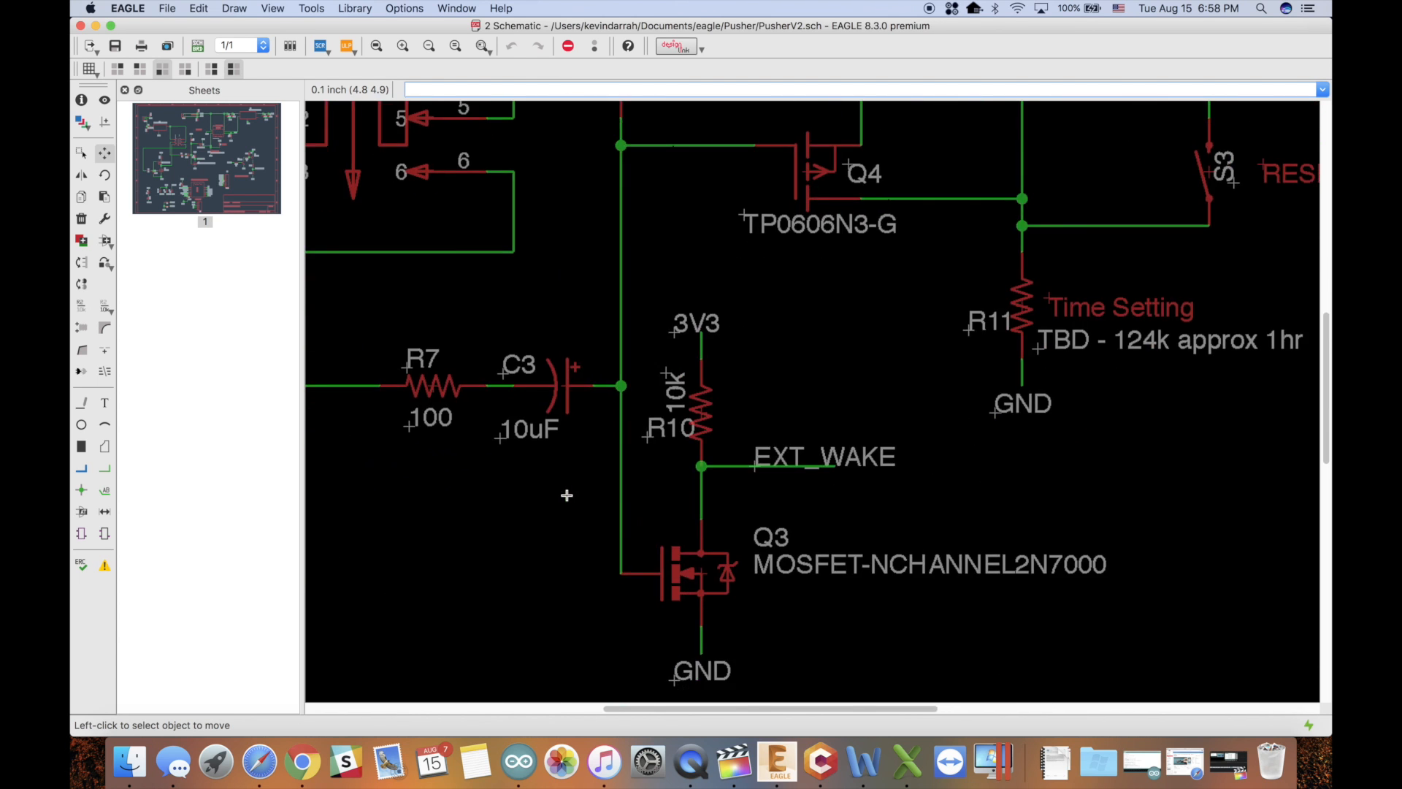
scroll(up, 3)
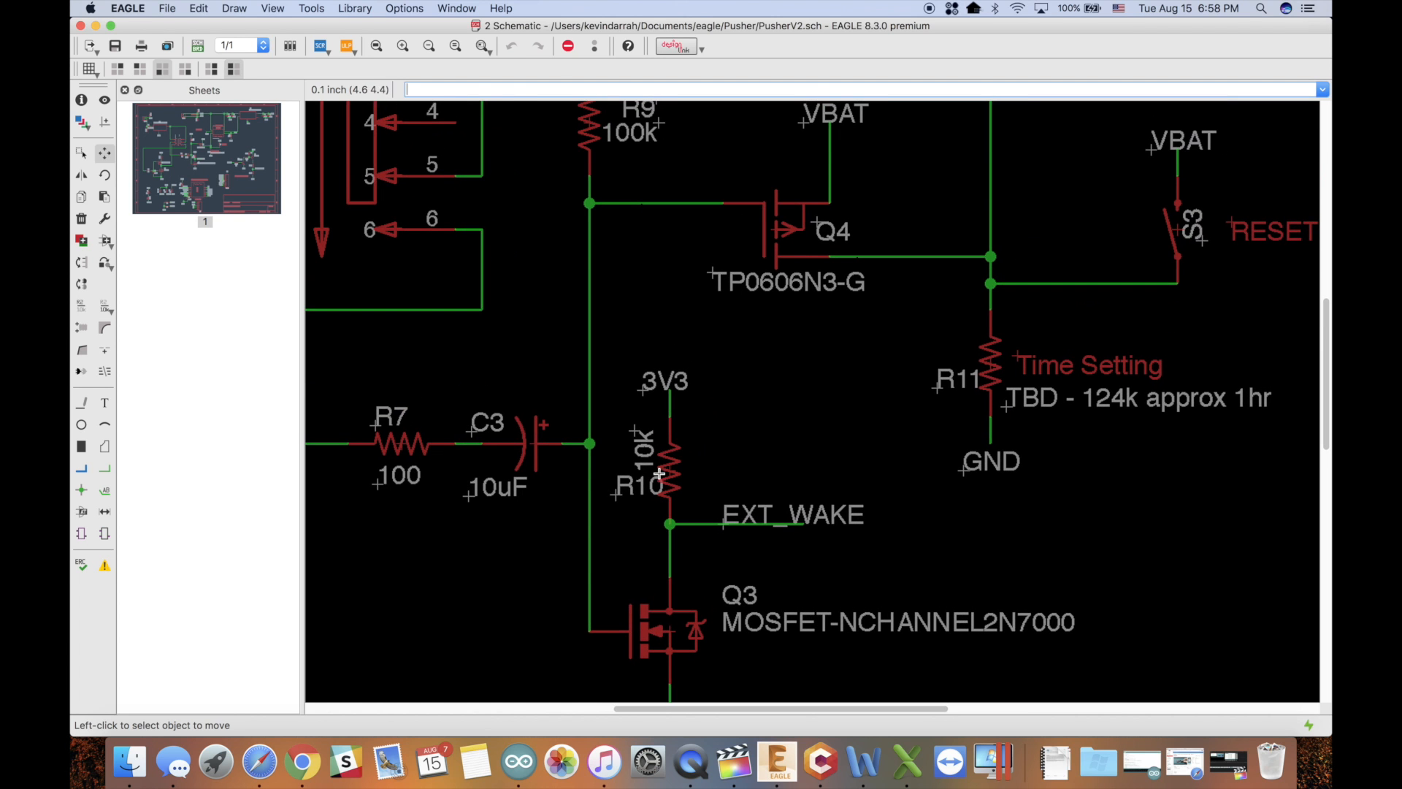
click(649, 626)
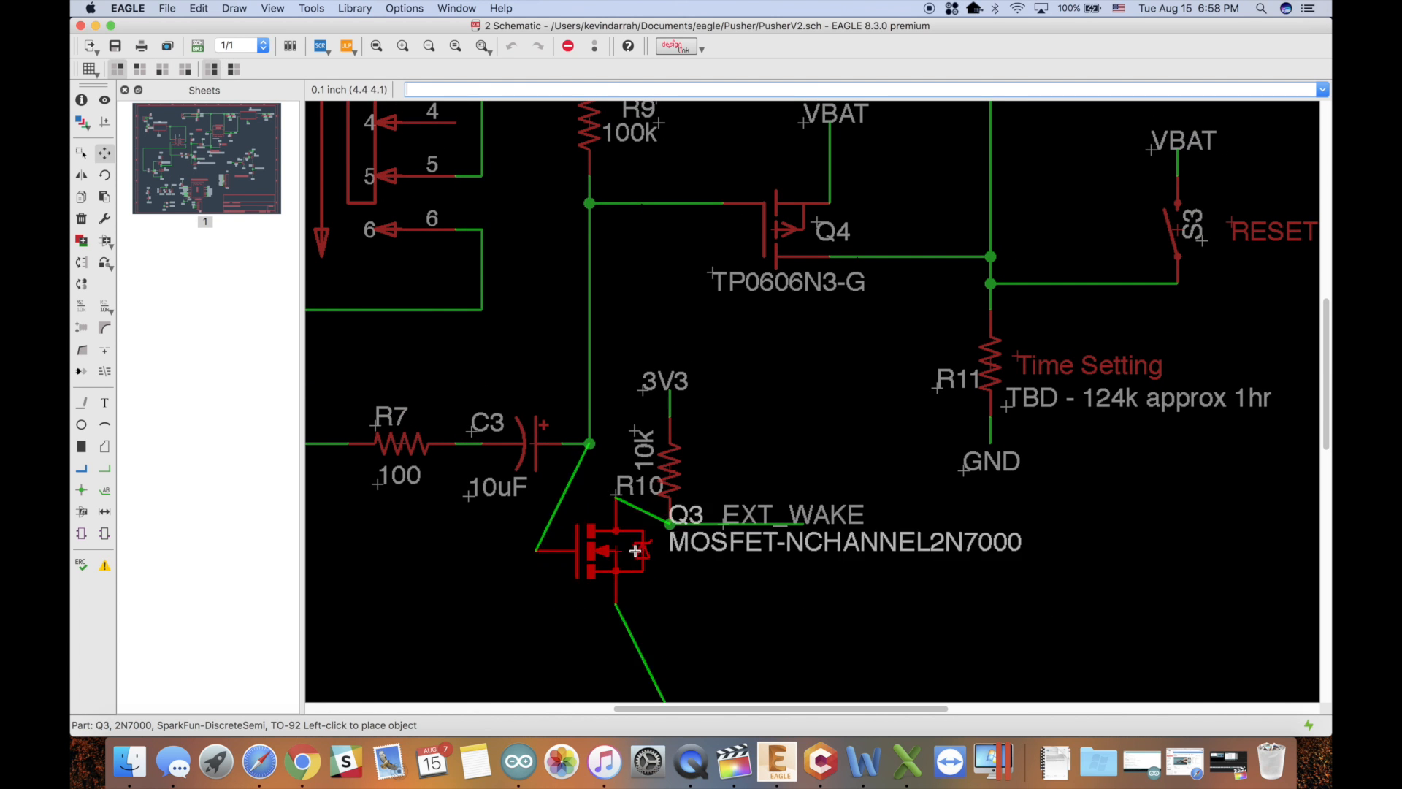
scroll(down, 3)
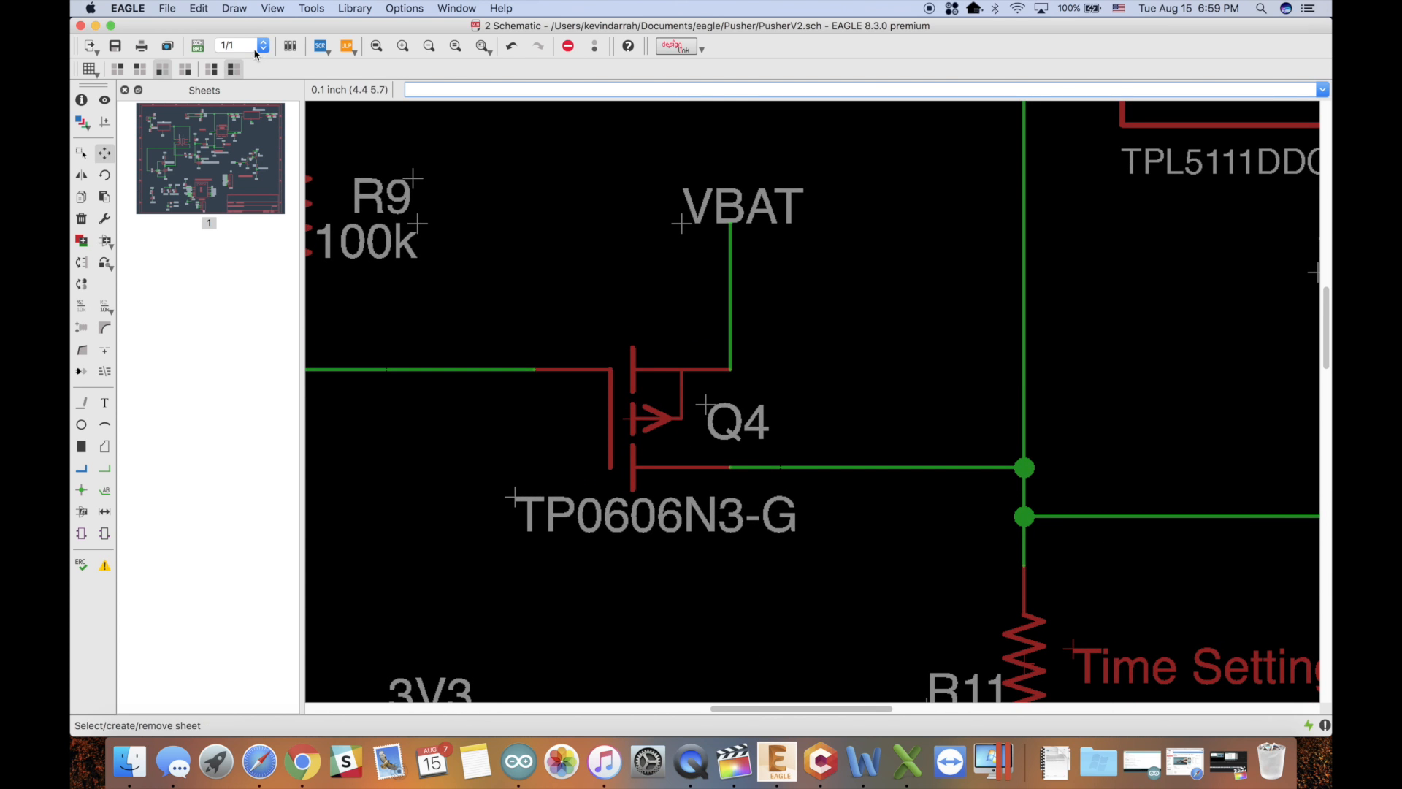
click(198, 45)
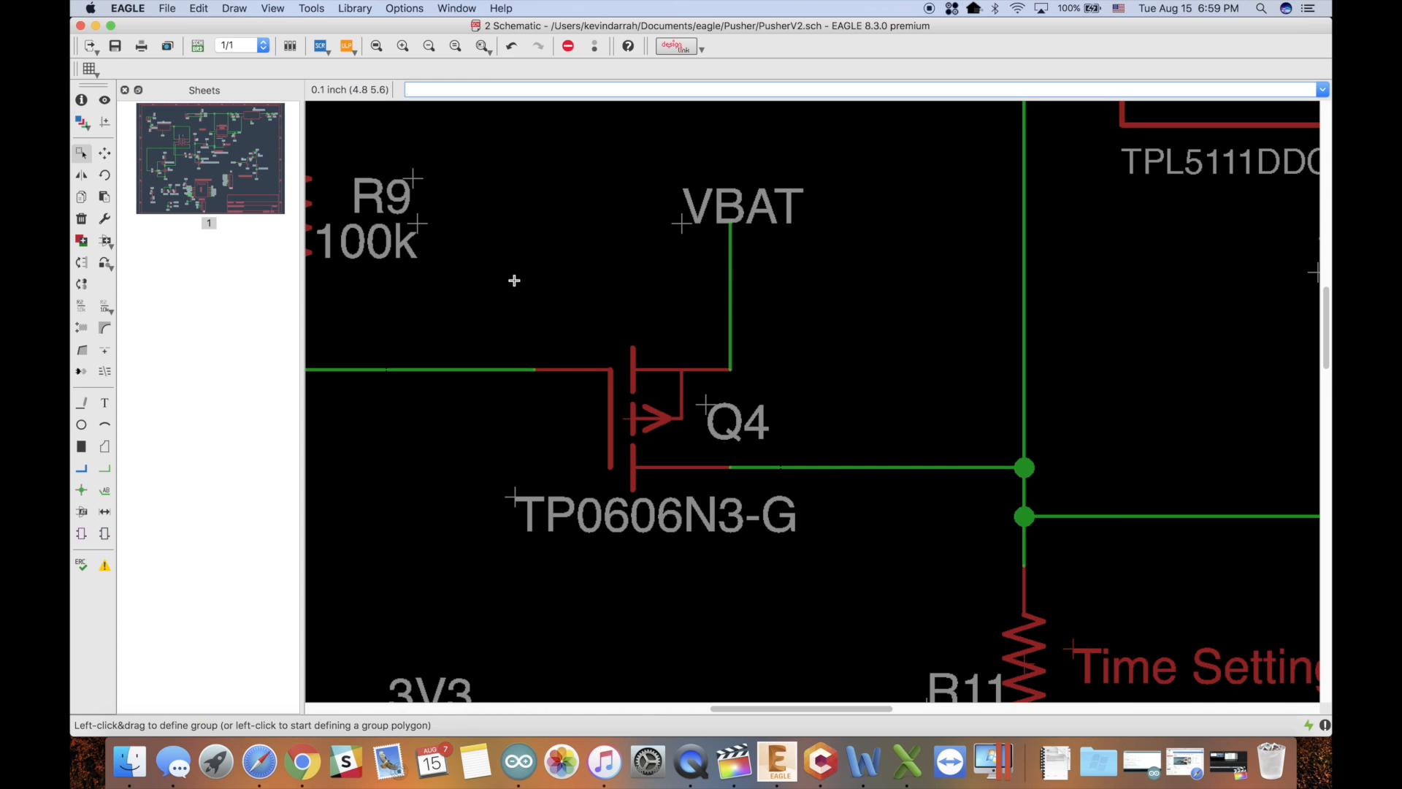
- Run ERC and review warnings: Q4 unconnected wires, N$18, N$16 single pin, GND junction
click(355, 8)
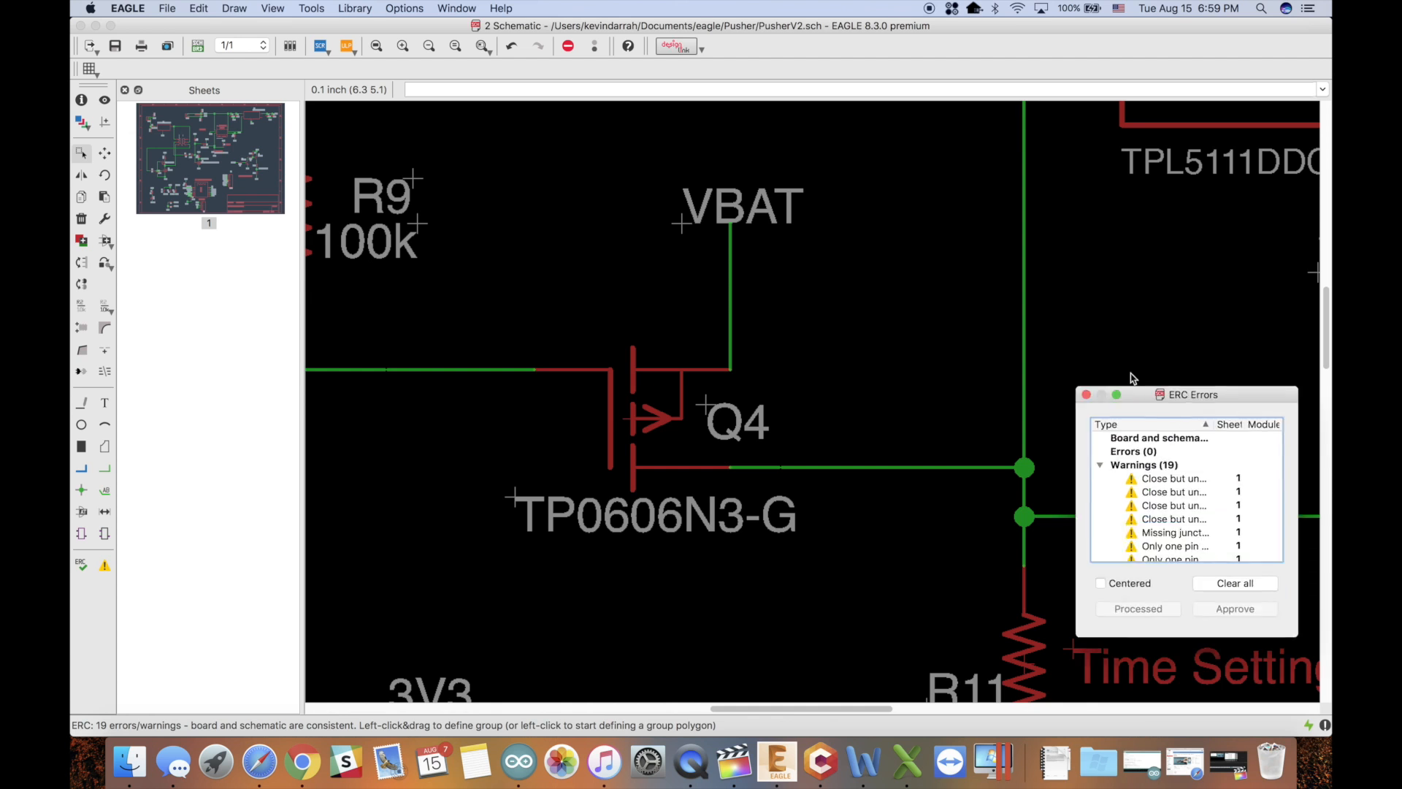
click(1154, 381)
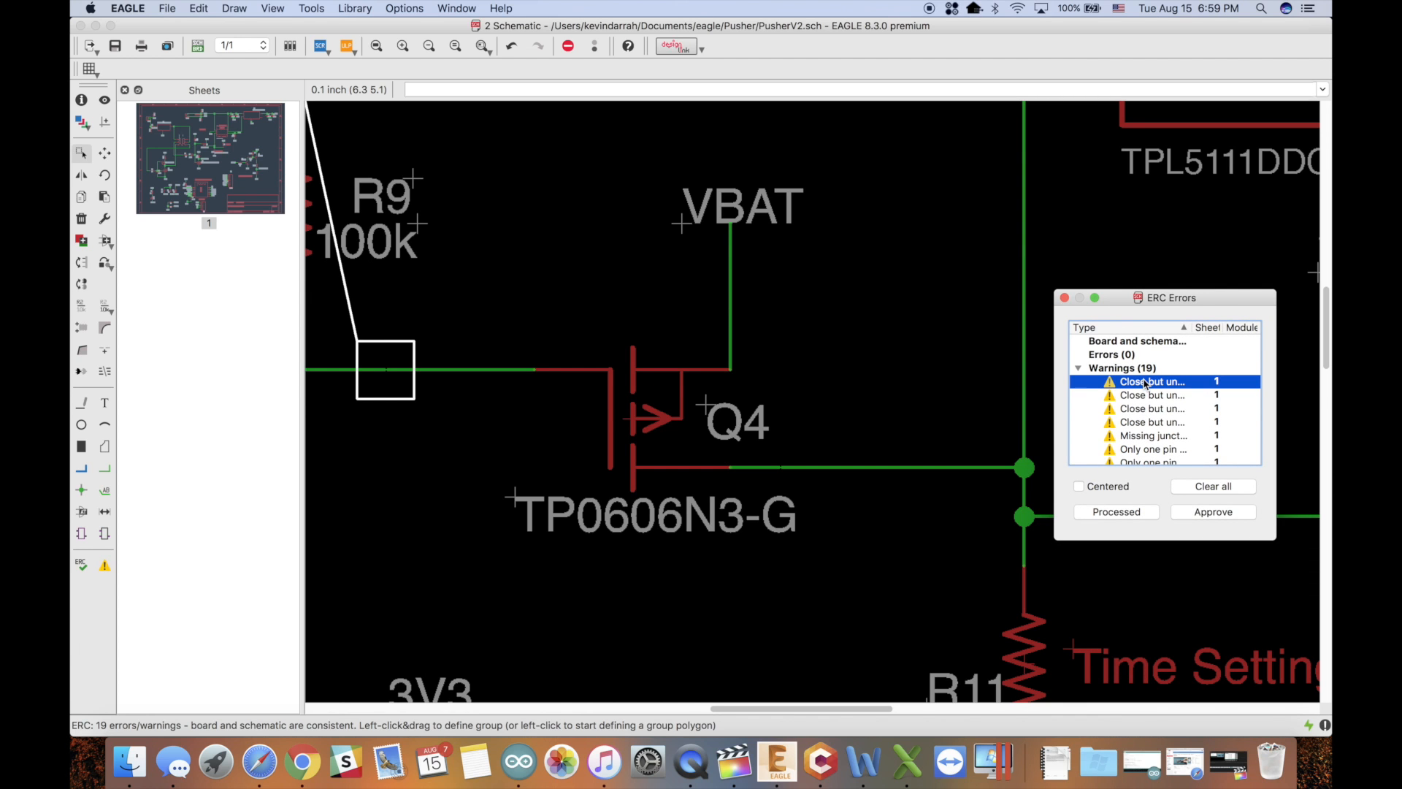
click(1152, 395)
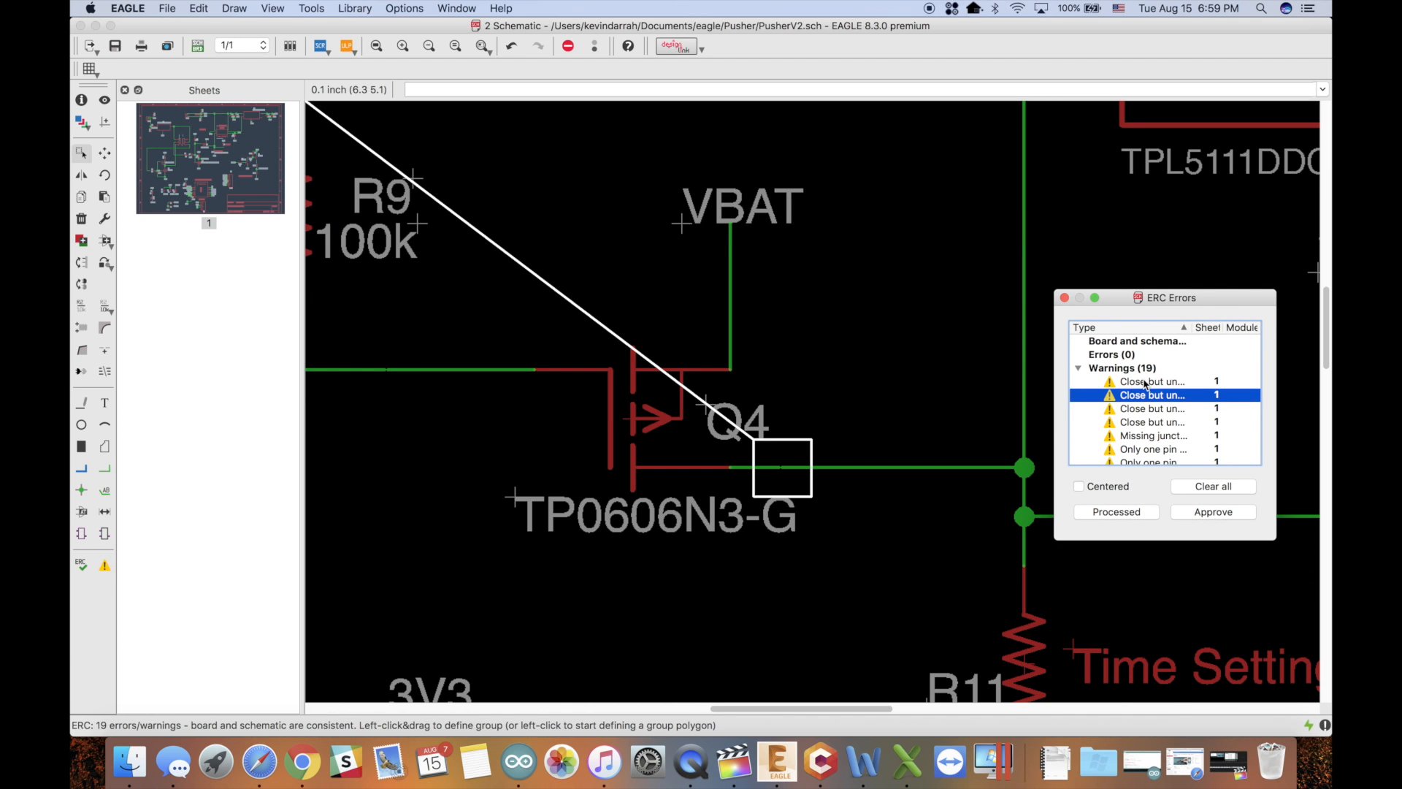
mouse_move(1131, 317)
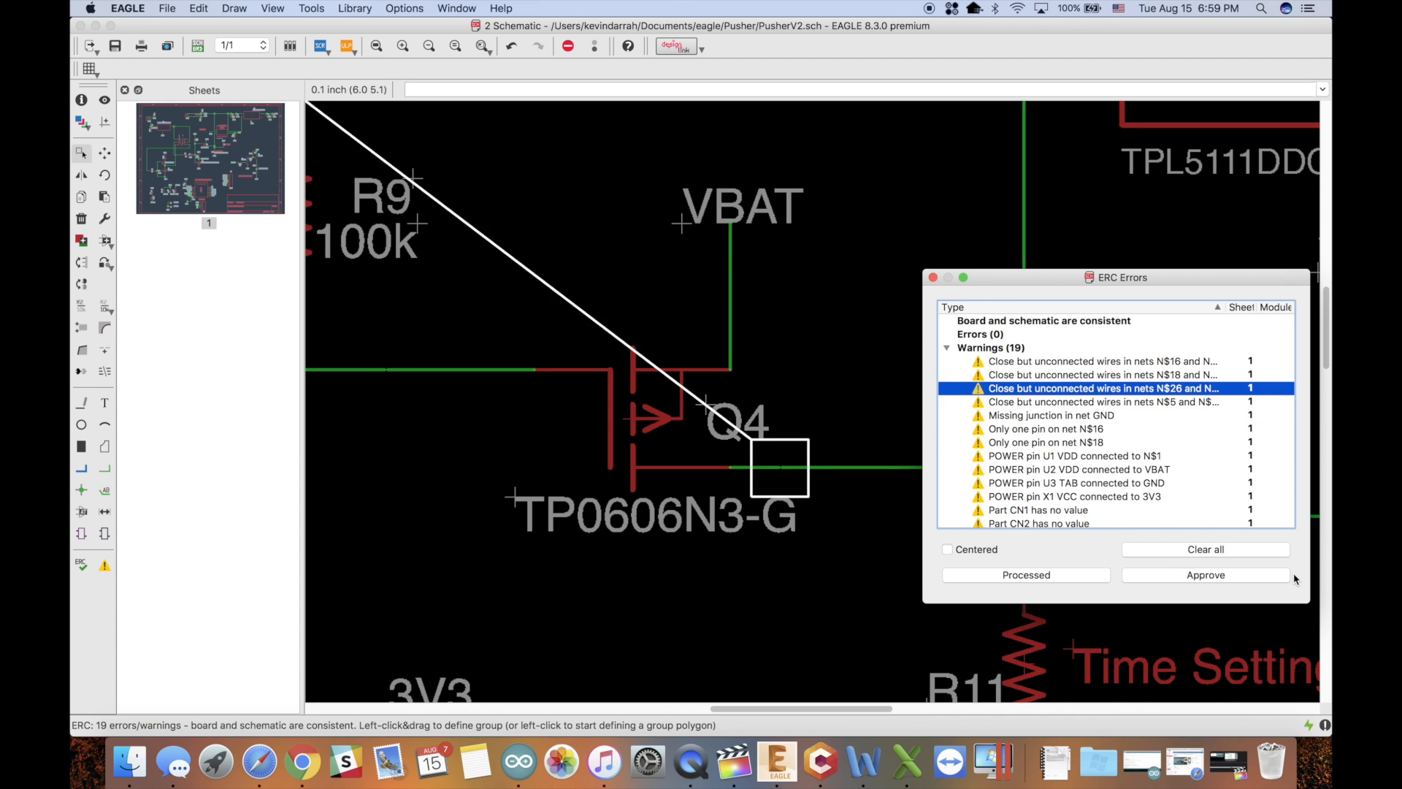
click(1086, 374)
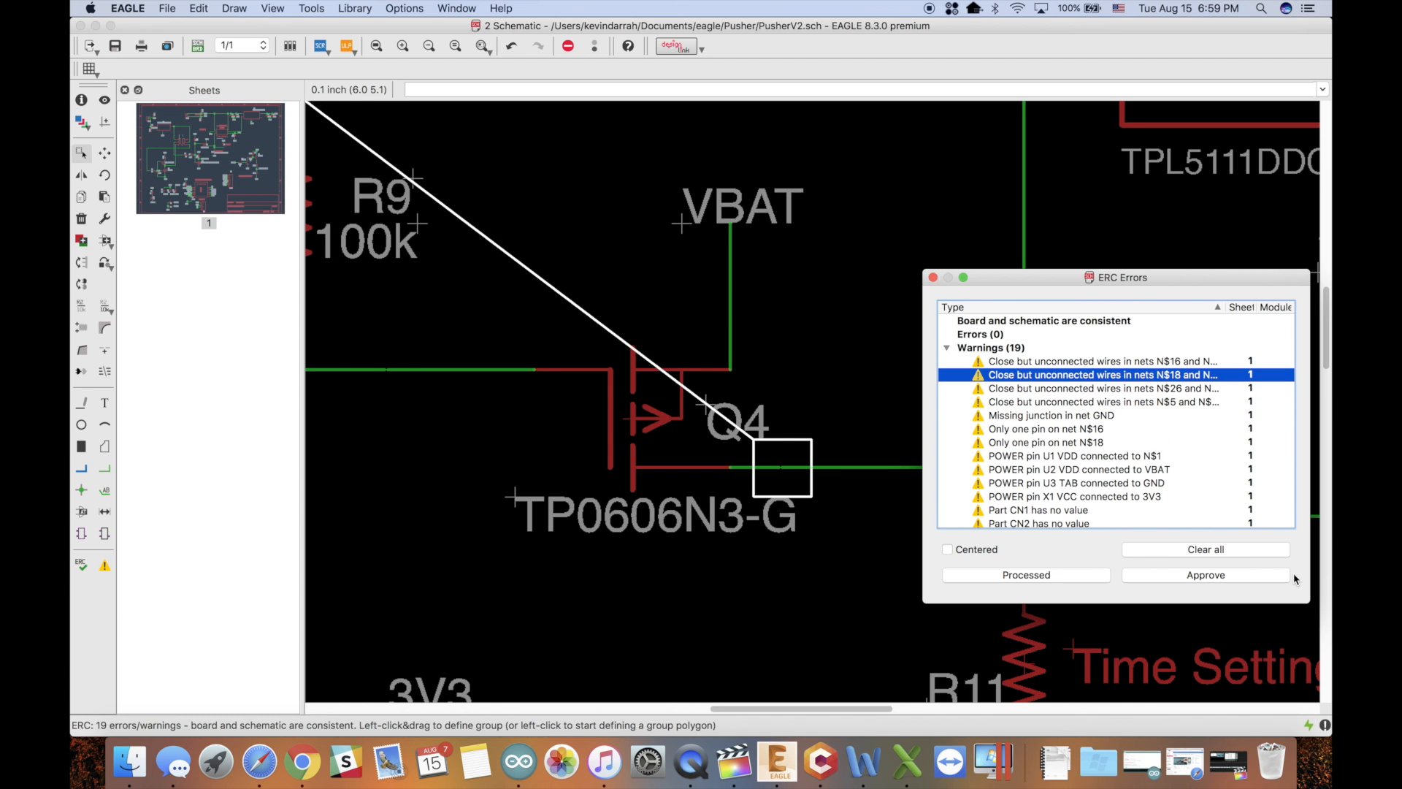
click(1048, 428)
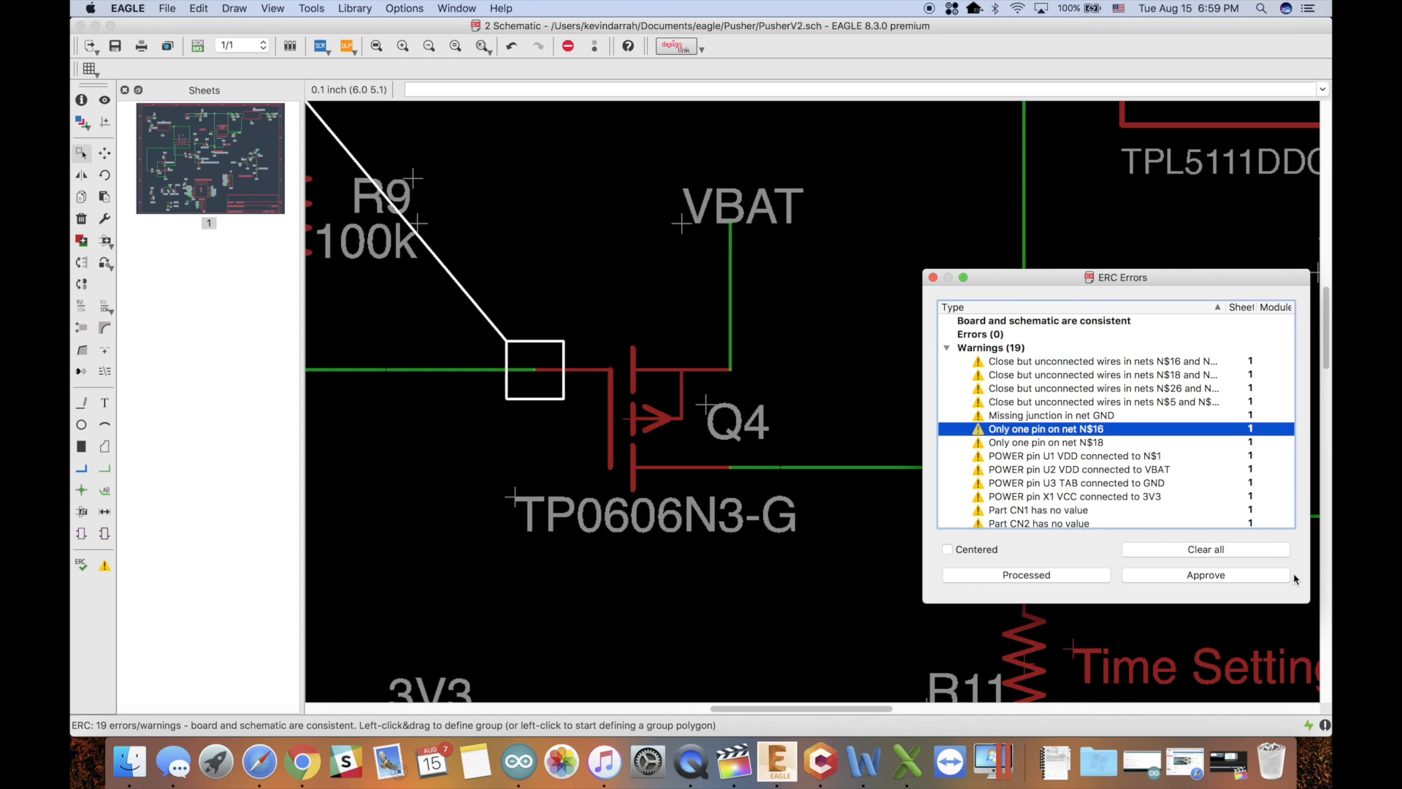
click(1050, 415)
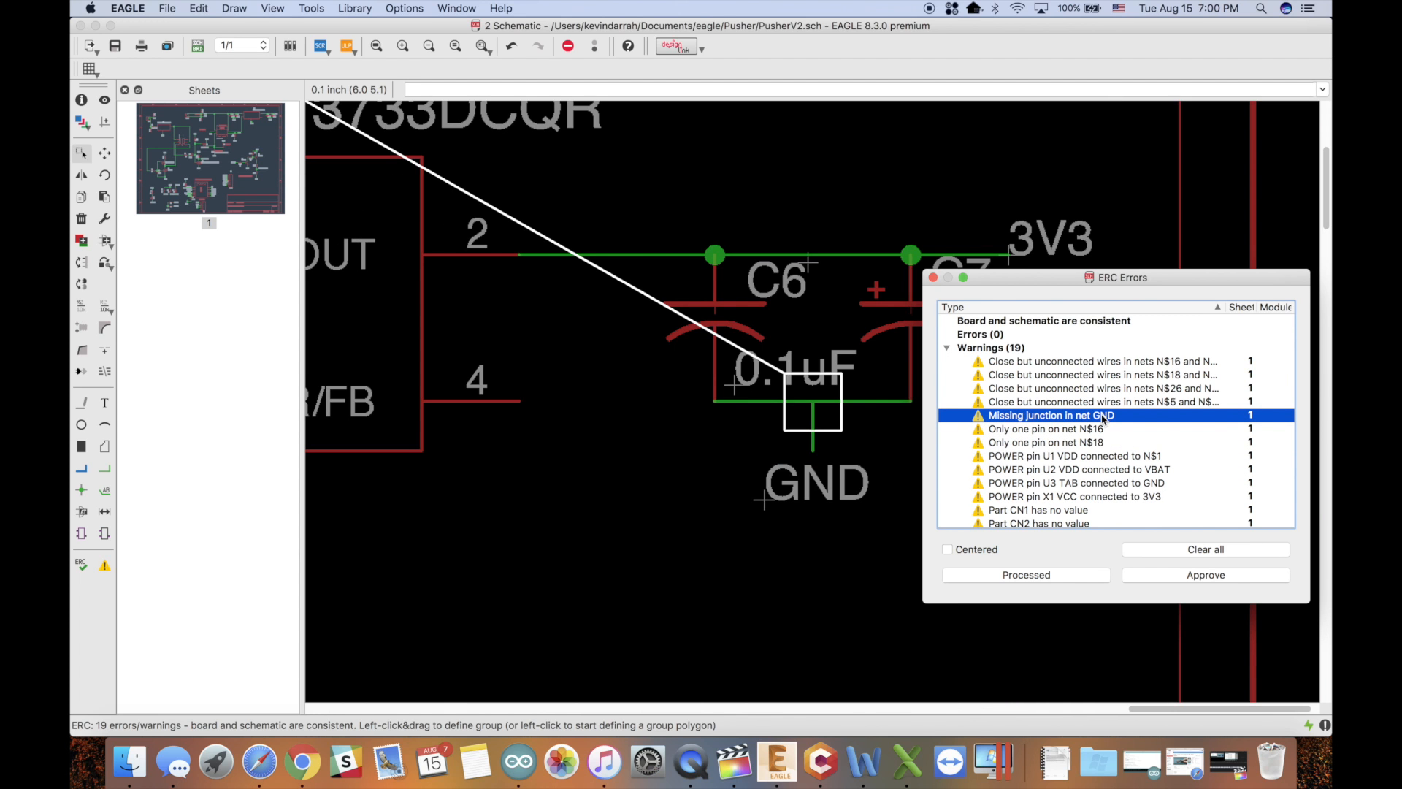
mouse_move(1105, 474)
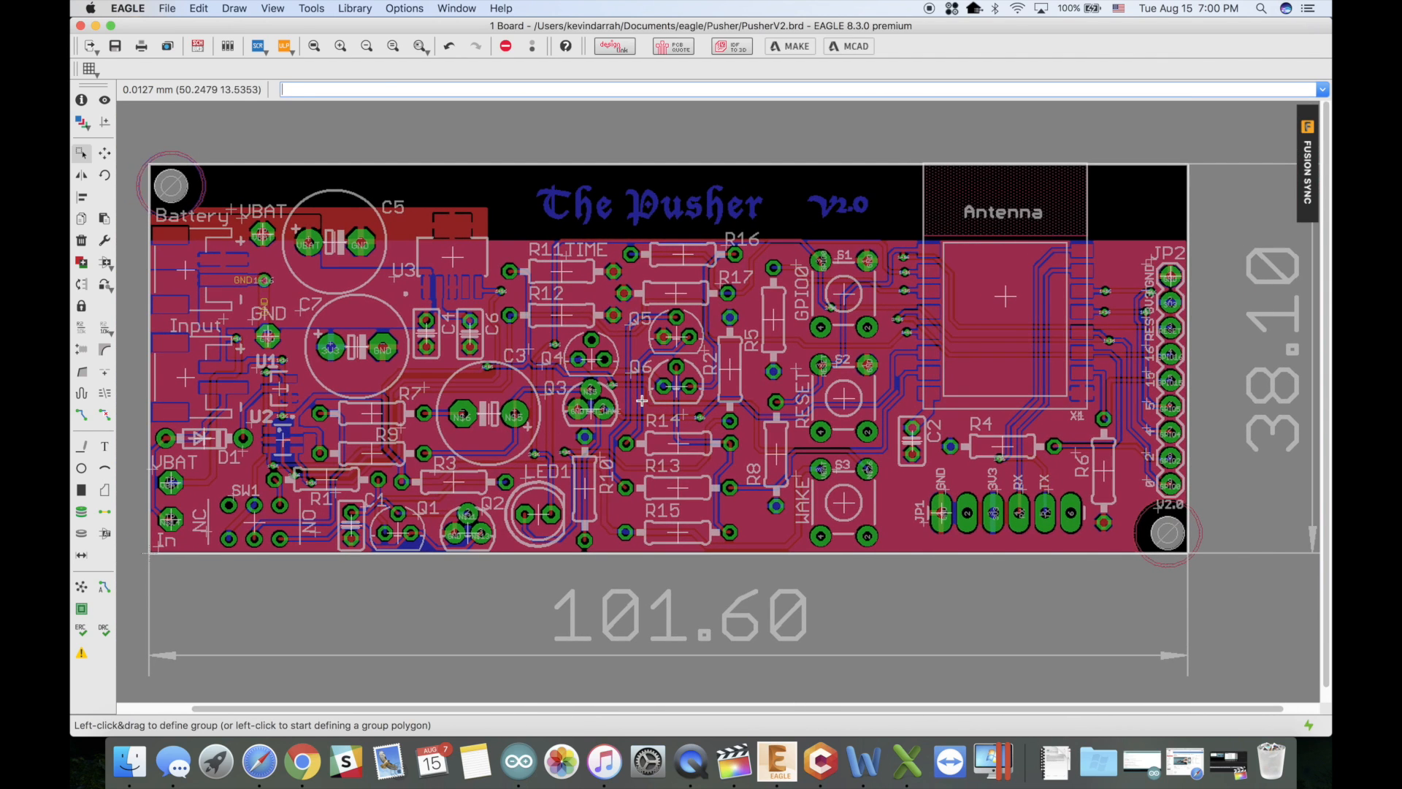
mouse_move(691, 212)
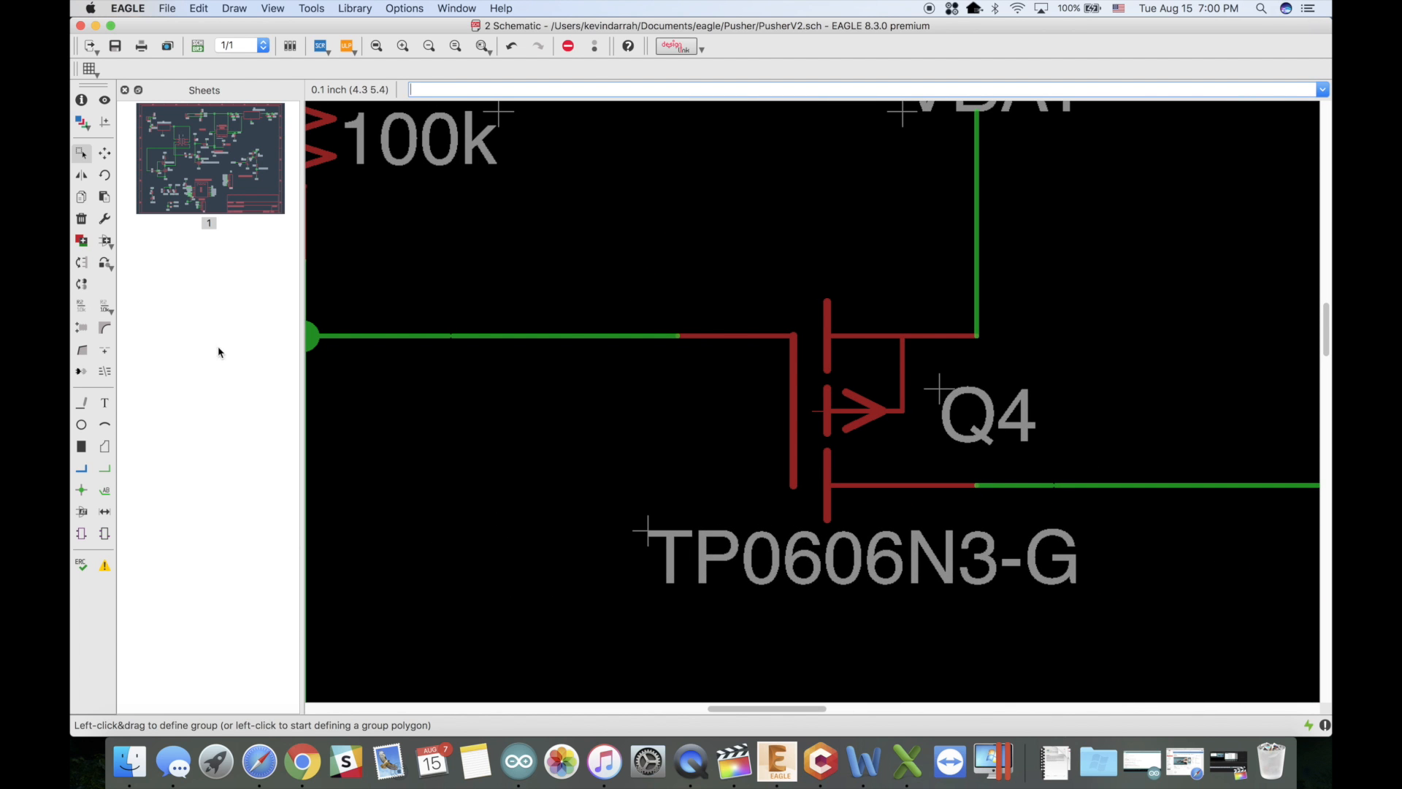
mouse_move(728, 509)
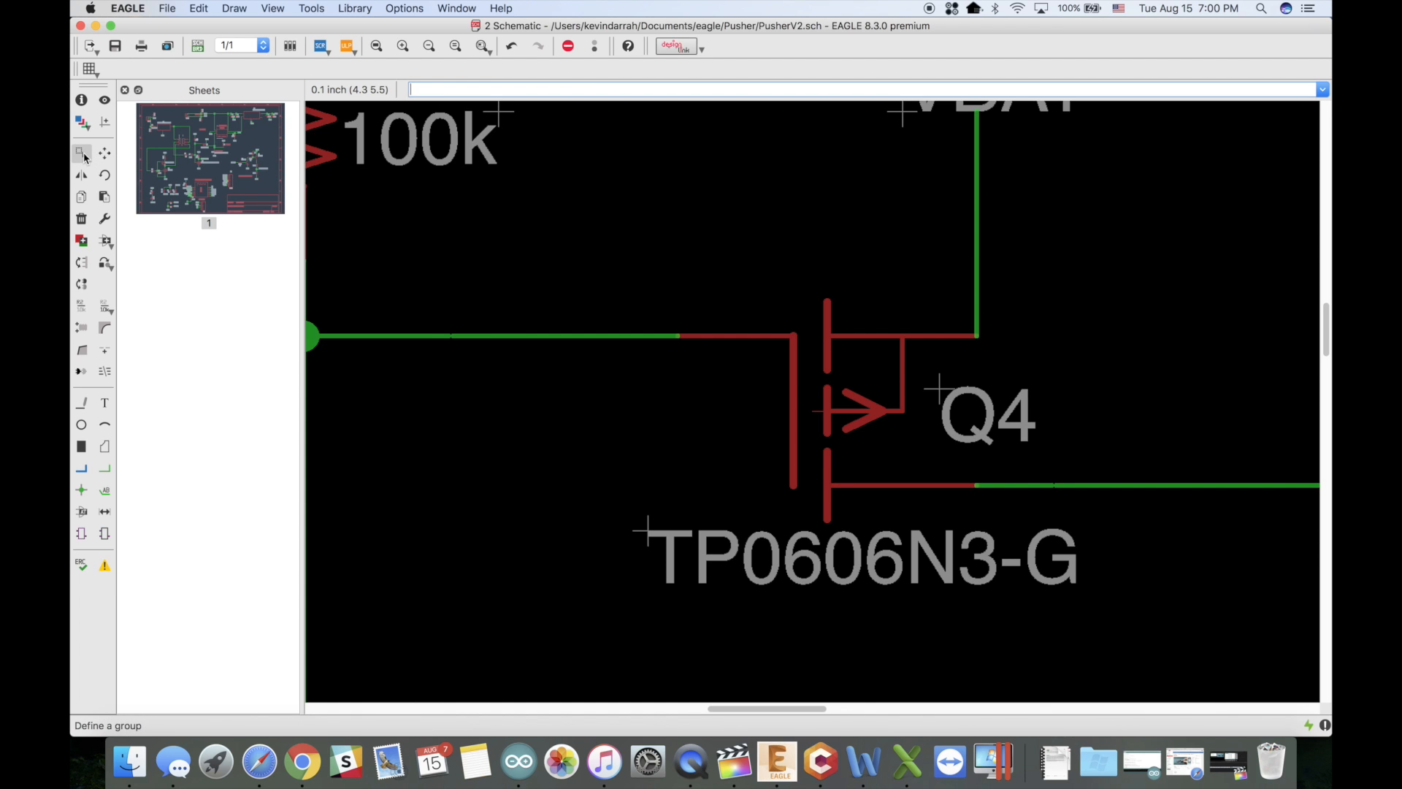
- Switch to the Slice tool to cut Q4's gate wire into pieces
click(80, 153)
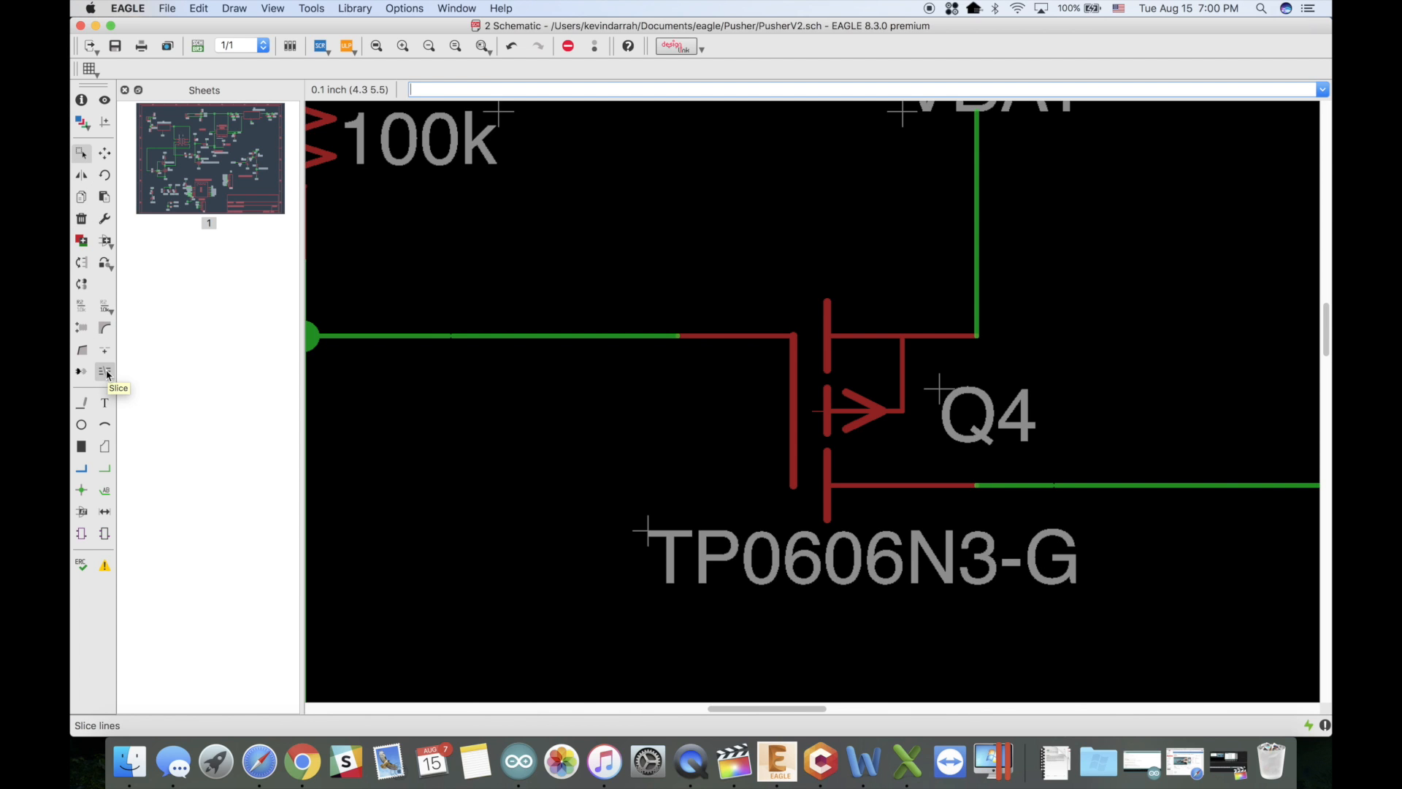
click(104, 371)
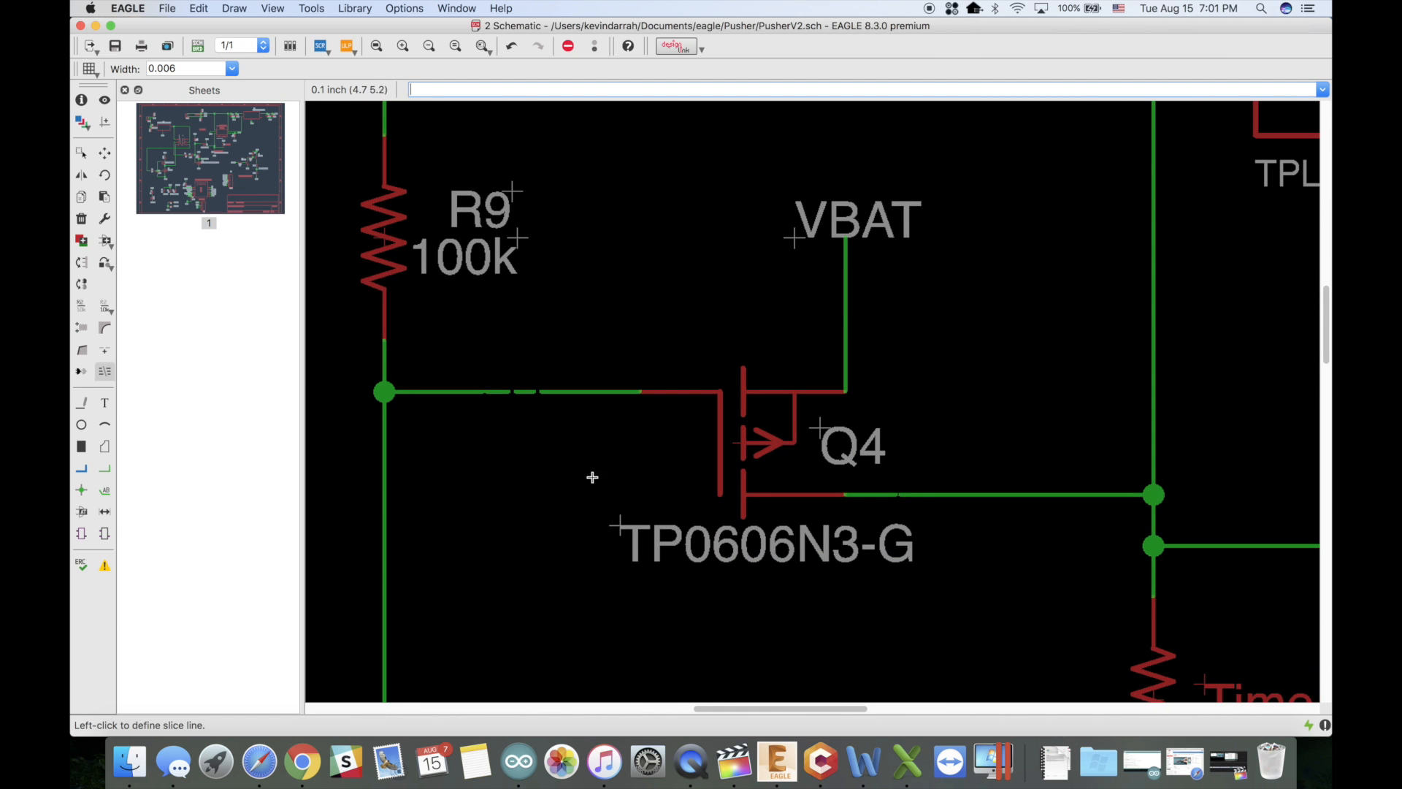
mouse_move(526, 474)
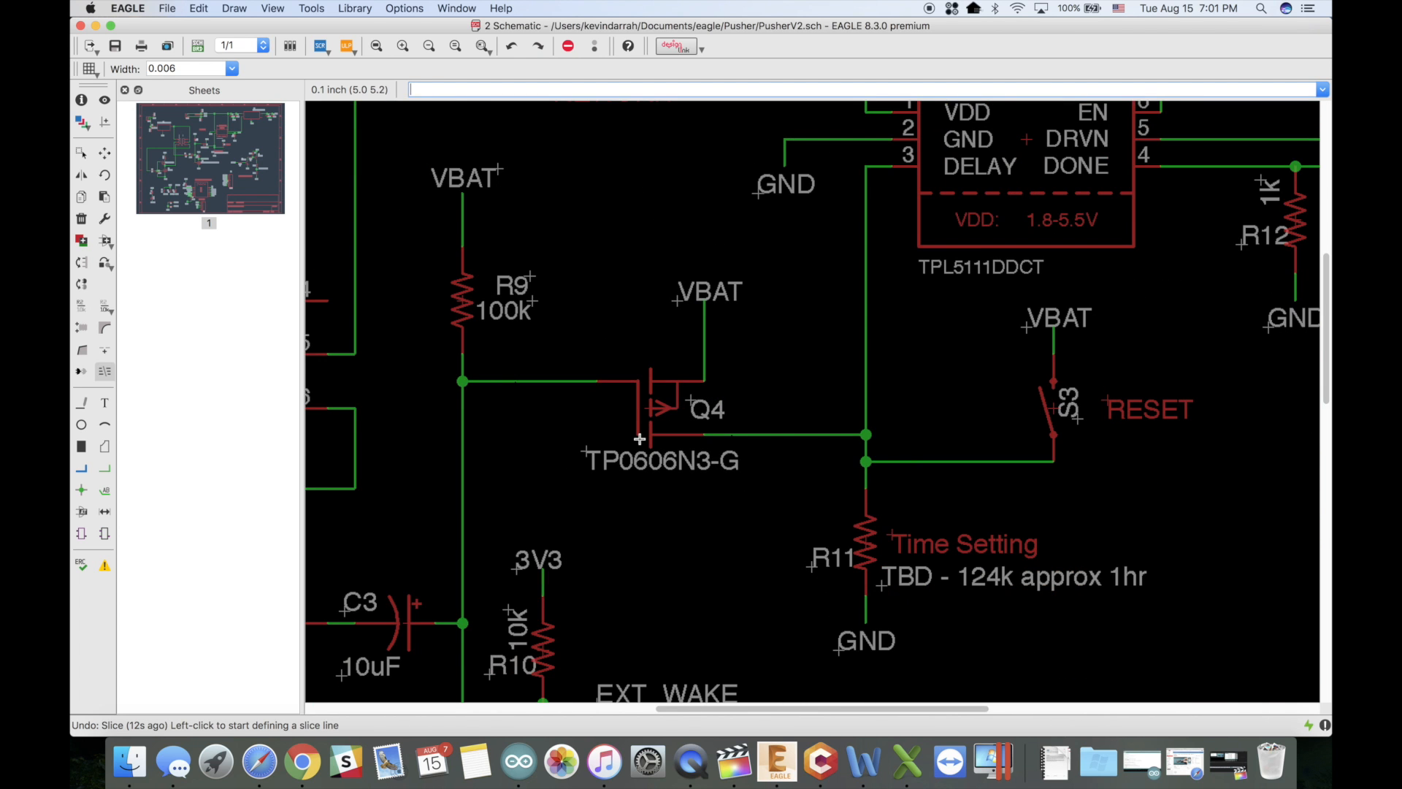
mouse_move(146, 175)
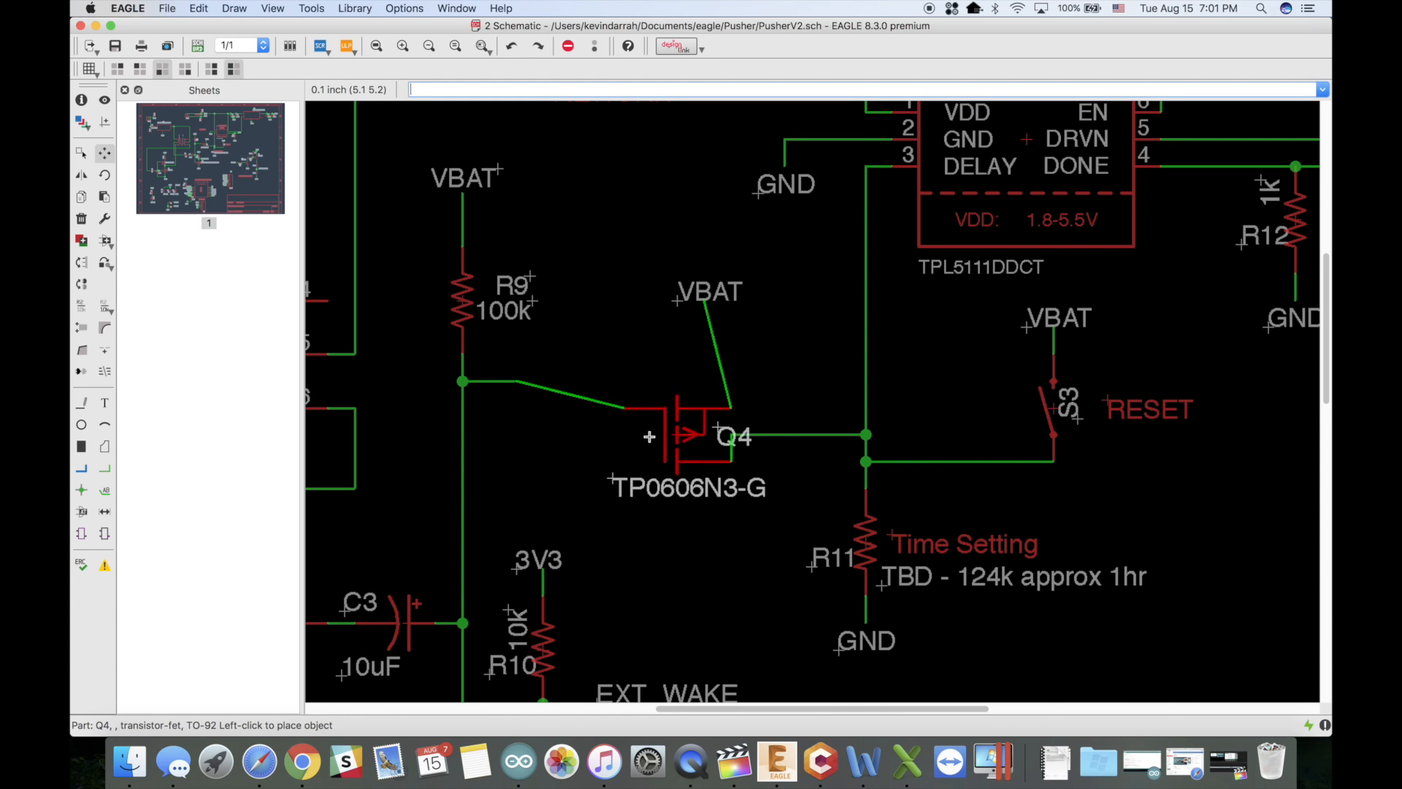
click(686, 437)
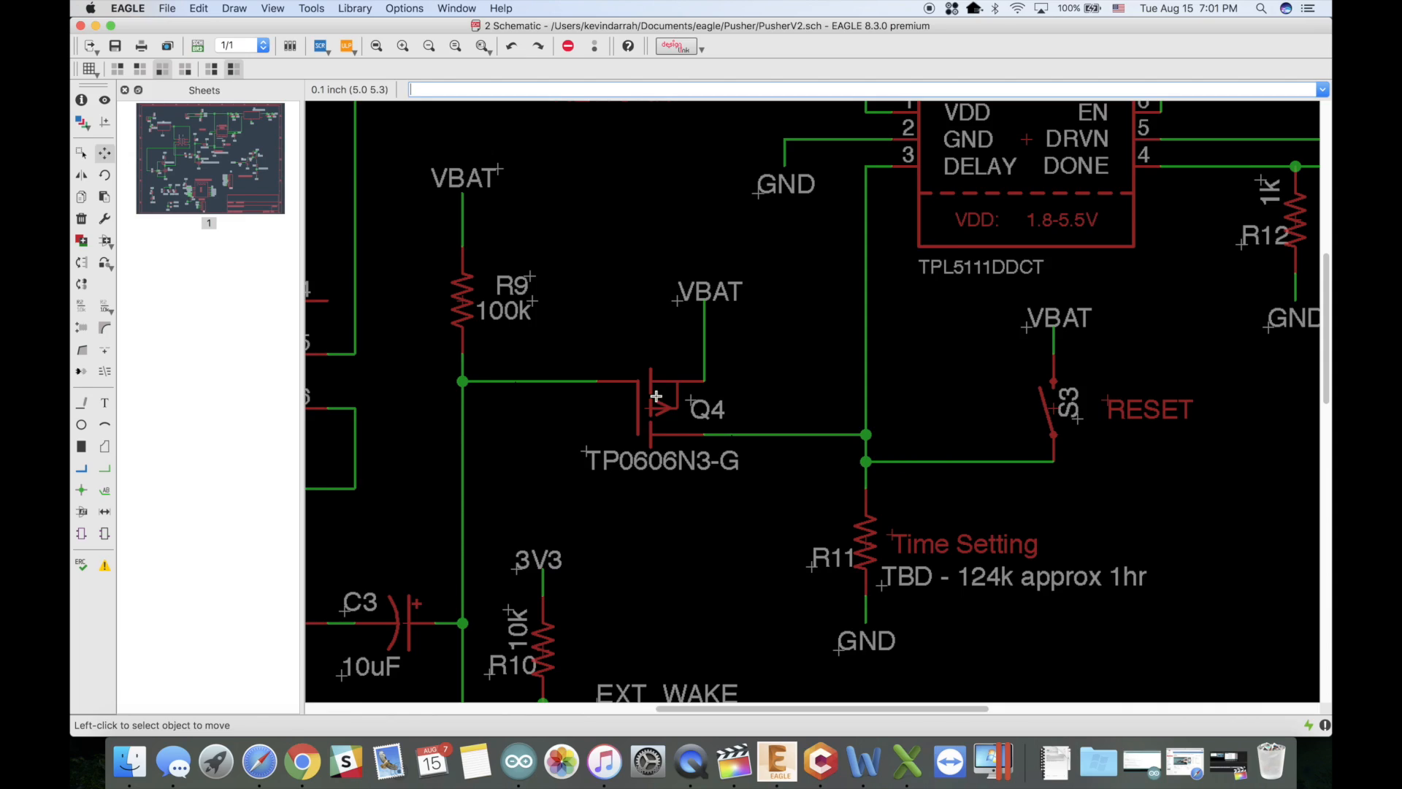